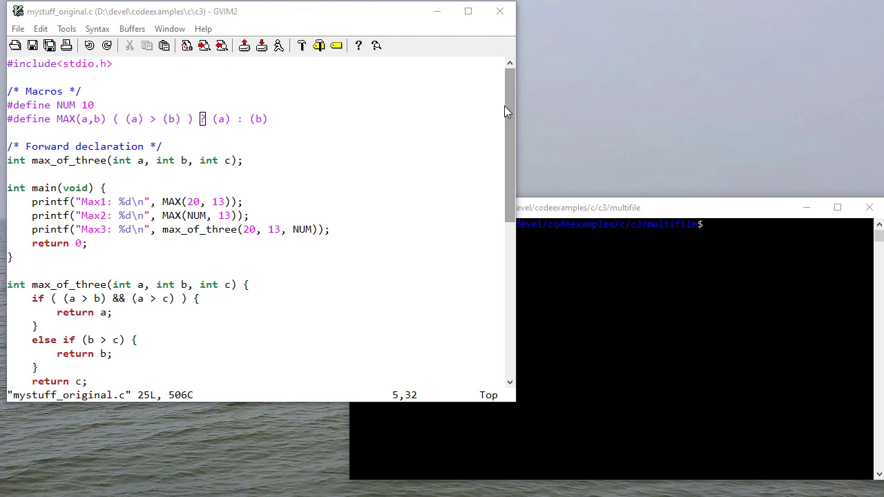
pyautogui.moveTo(154, 137)
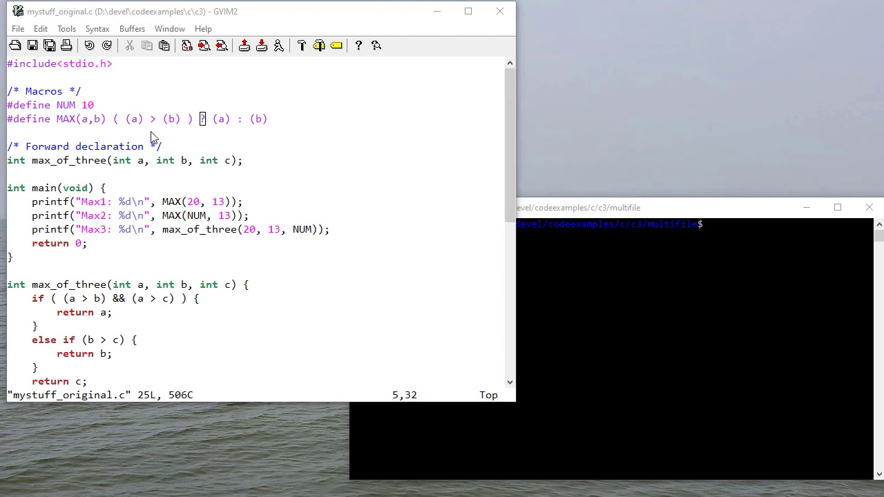
pyautogui.moveTo(297, 276)
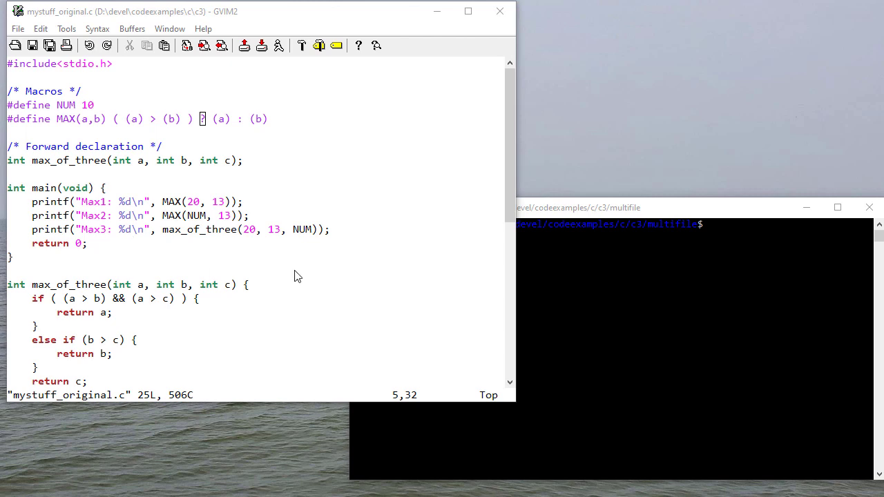
pyautogui.moveTo(76, 110)
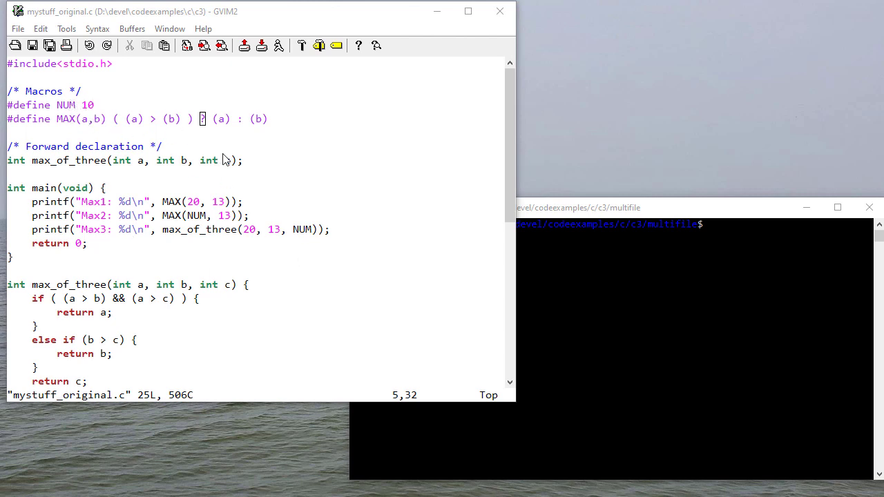
# Create an empty mystuff.h header with touch in the WSL terminal
pyautogui.scroll(-3)
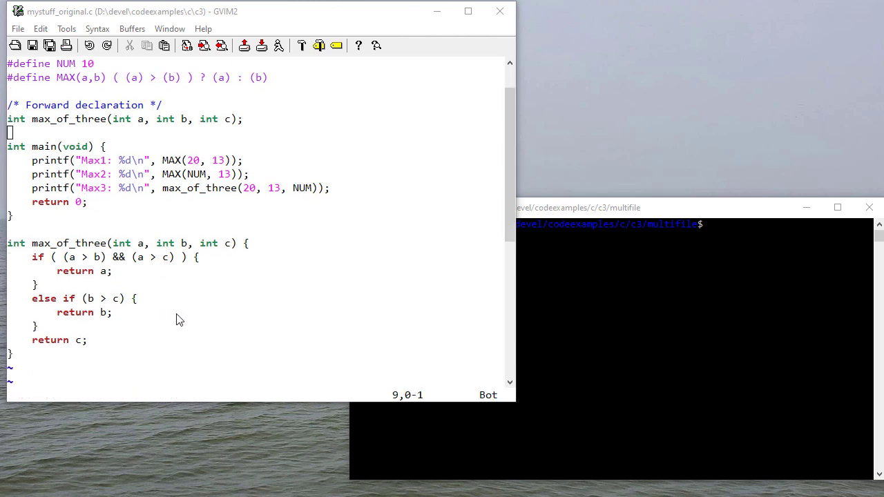
pyautogui.moveTo(74, 164)
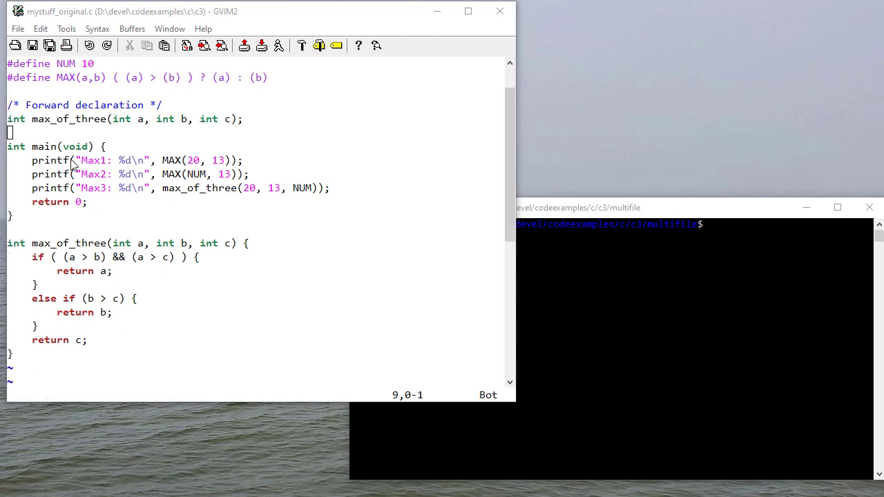
pyautogui.scroll(3)
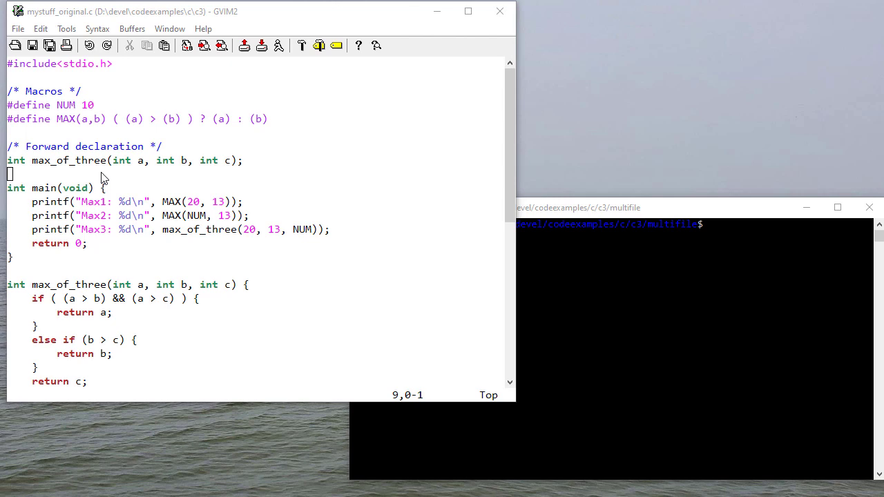
pyautogui.moveTo(121, 201)
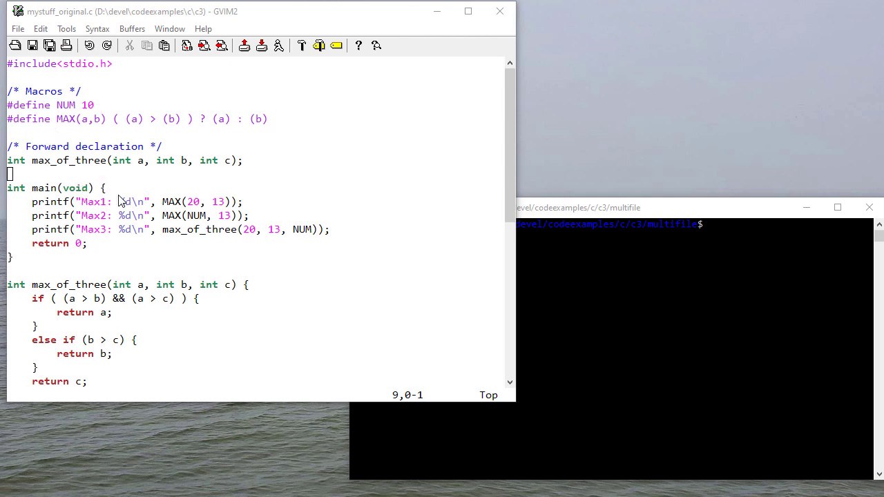
pyautogui.moveTo(118, 280)
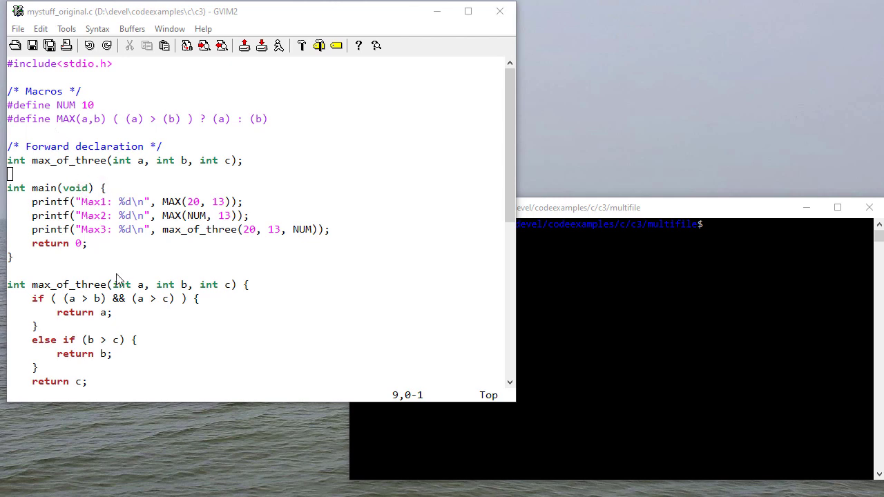
pyautogui.moveTo(119, 283)
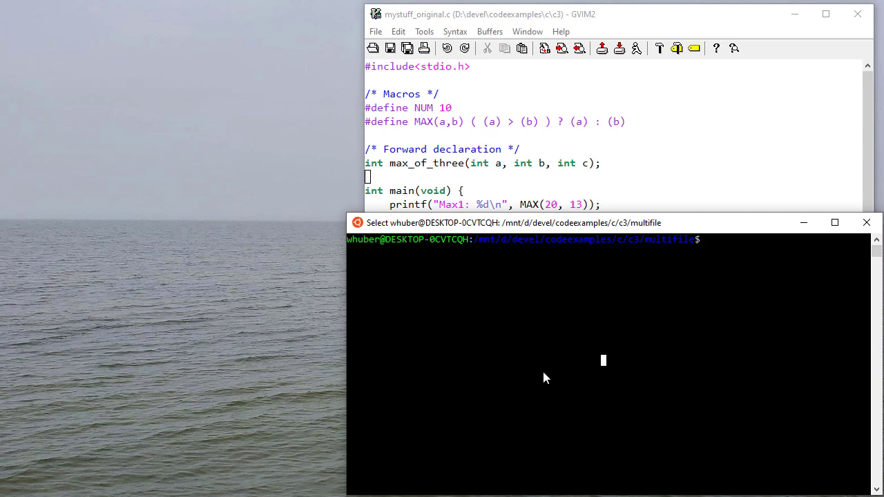
pyautogui.write('touch')
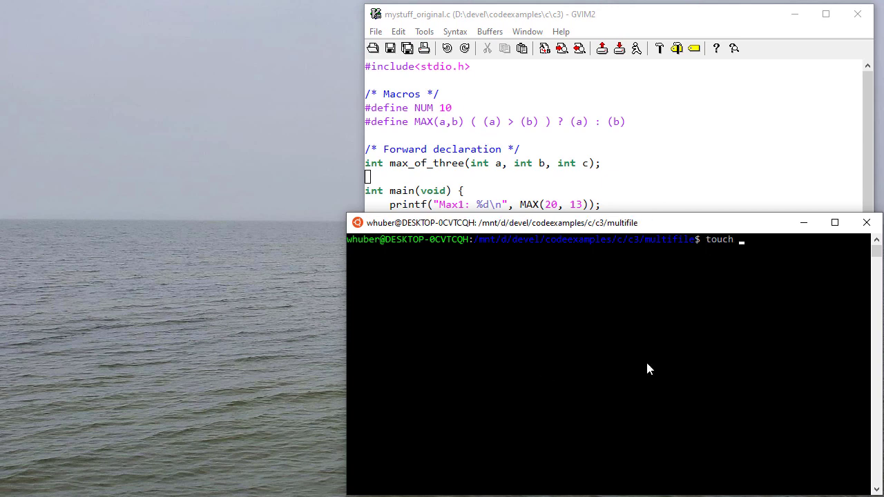
pyautogui.write('mystuff.h')
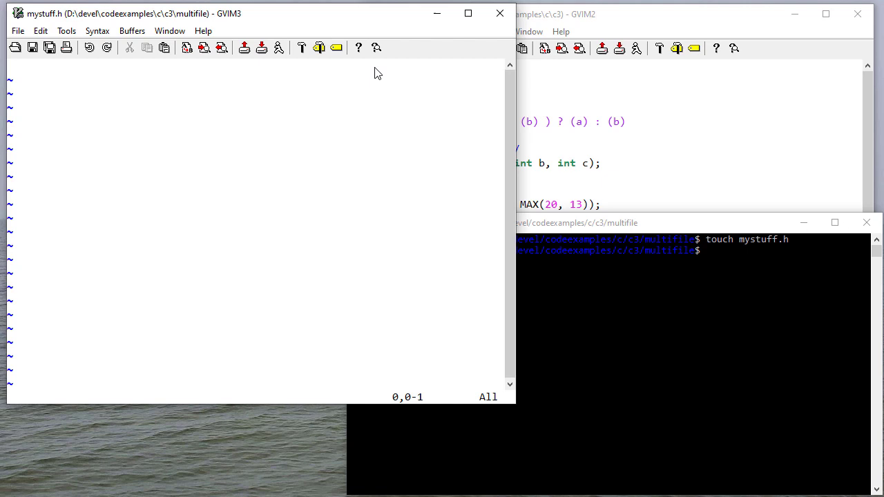
pyautogui.moveTo(785, 131)
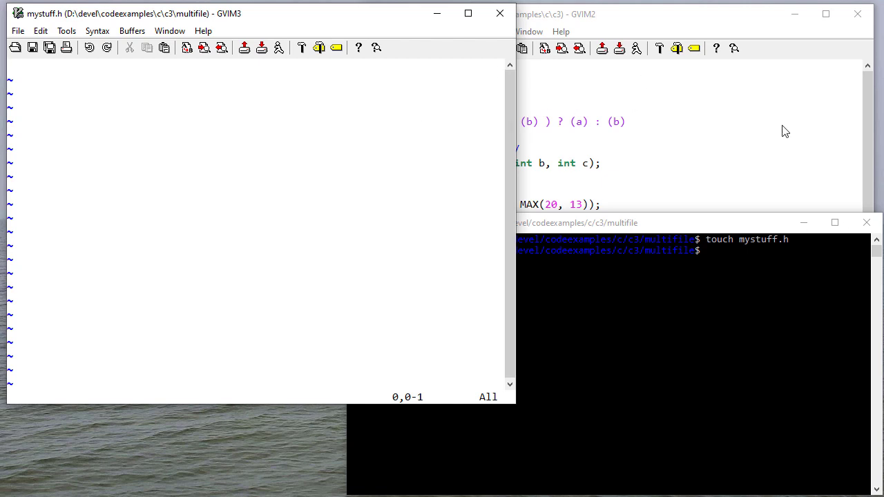
pyautogui.moveTo(250, 205)
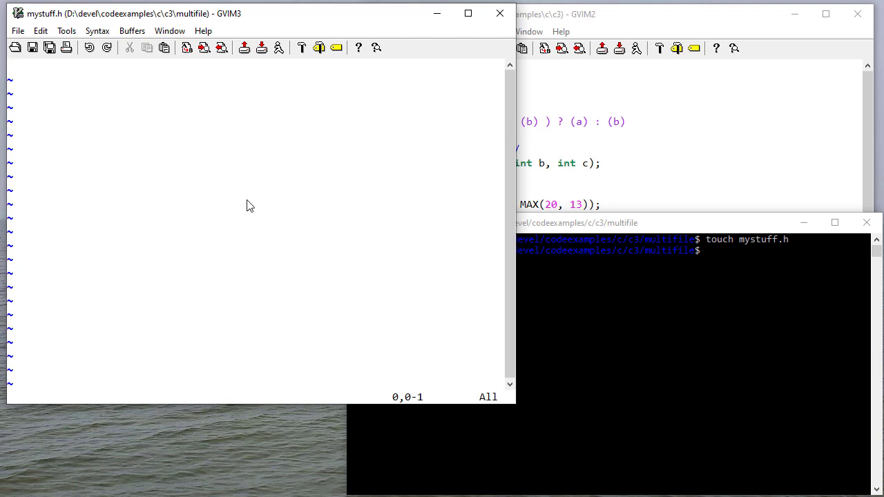
pyautogui.moveTo(289, 252)
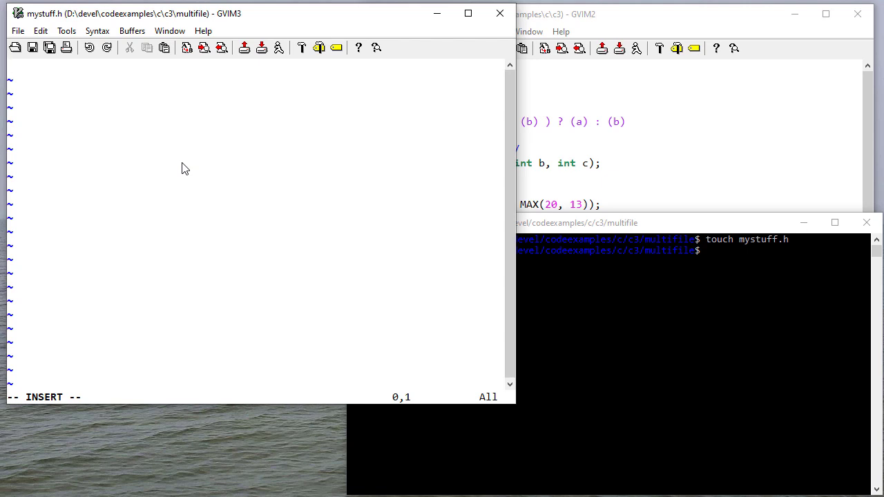
# Type #ifndef MYSTUFF_H, #define MYSTUFF_H and a closing #endif into mystuff.h
pyautogui.write('#ifn')
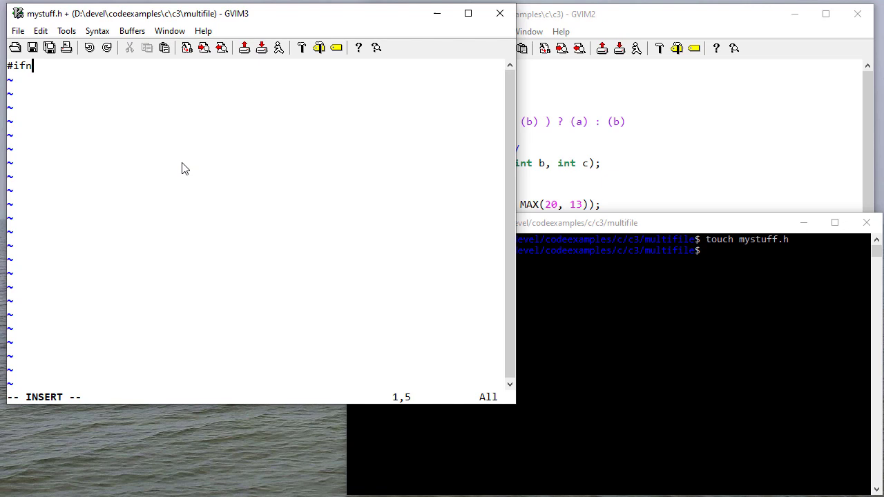
pyautogui.write('def')
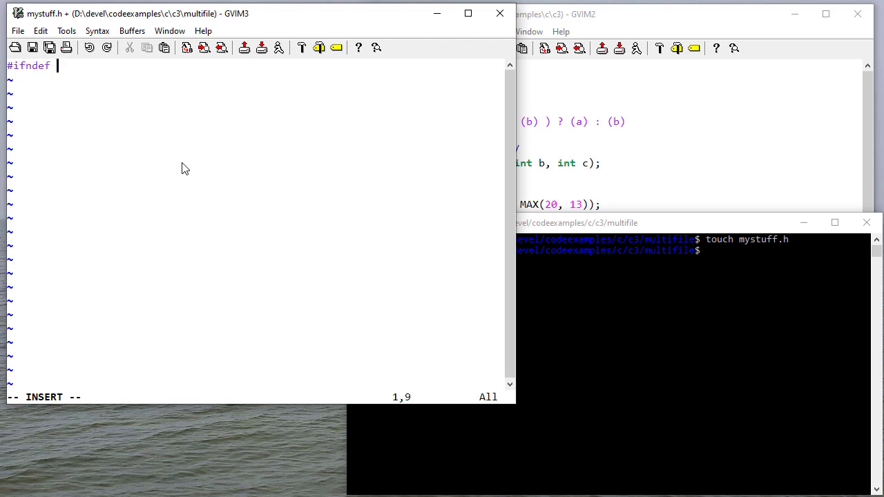
pyautogui.write('MYSTUFF')
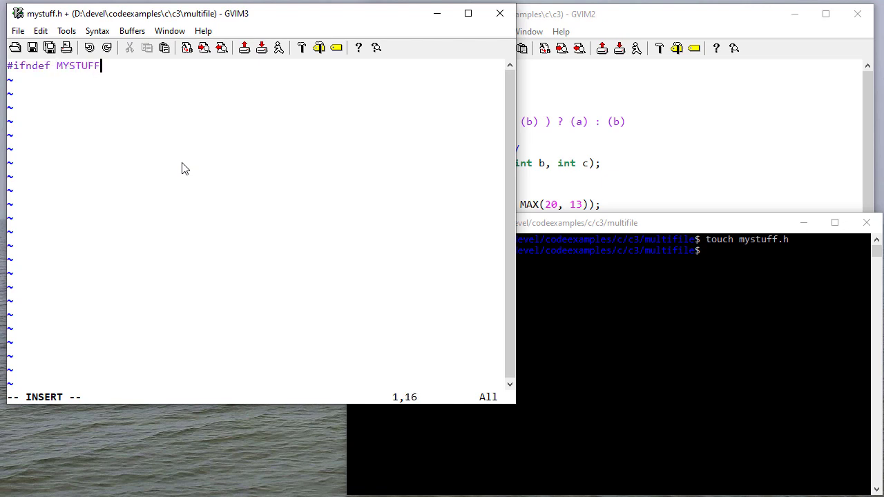
pyautogui.write('_H')
pyautogui.write('#define MYSTUFF')
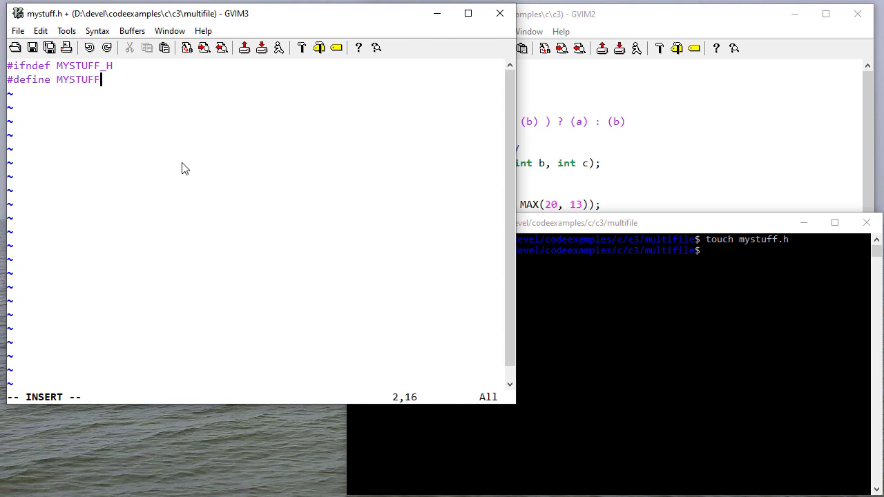
pyautogui.write('_H')
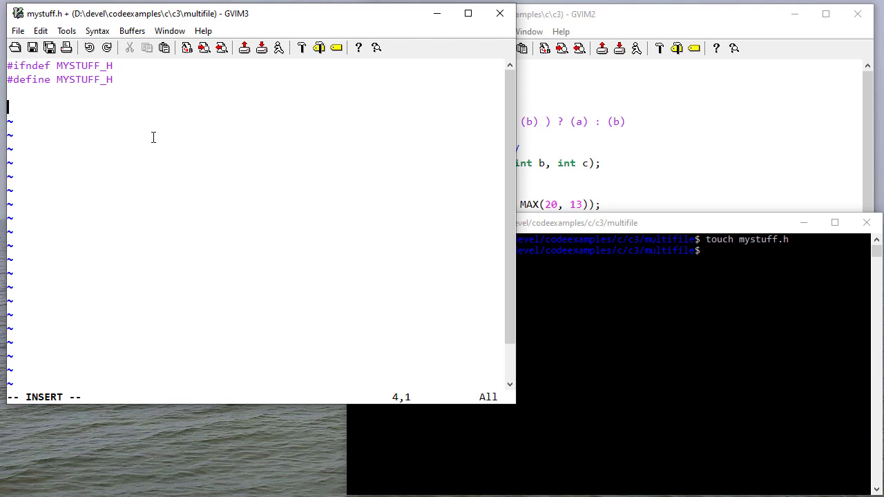
pyautogui.moveTo(84, 83)
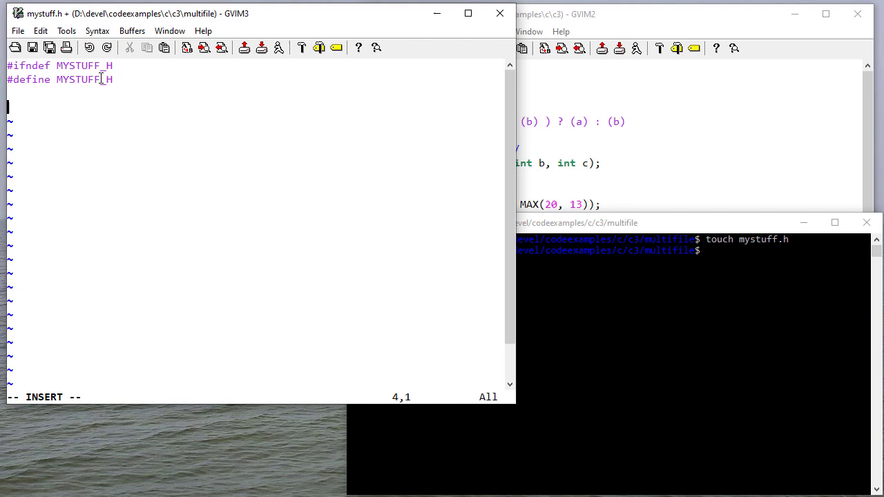
pyautogui.write('#')
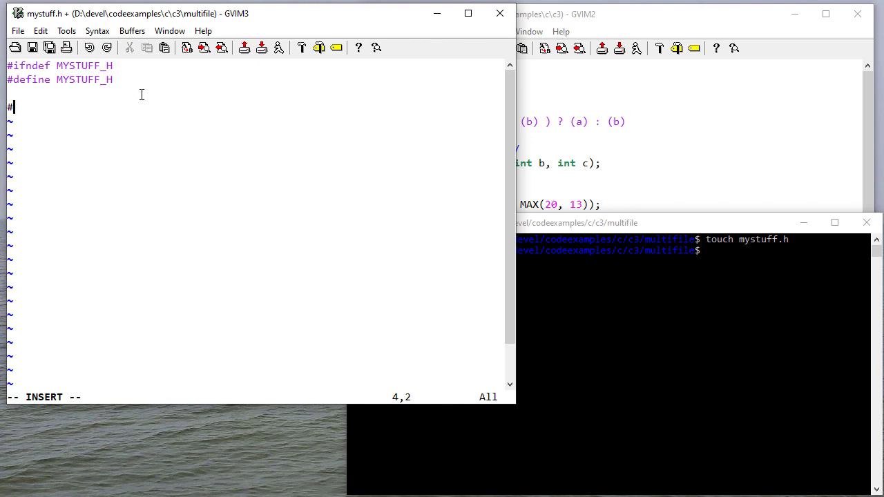
pyautogui.write('endif')
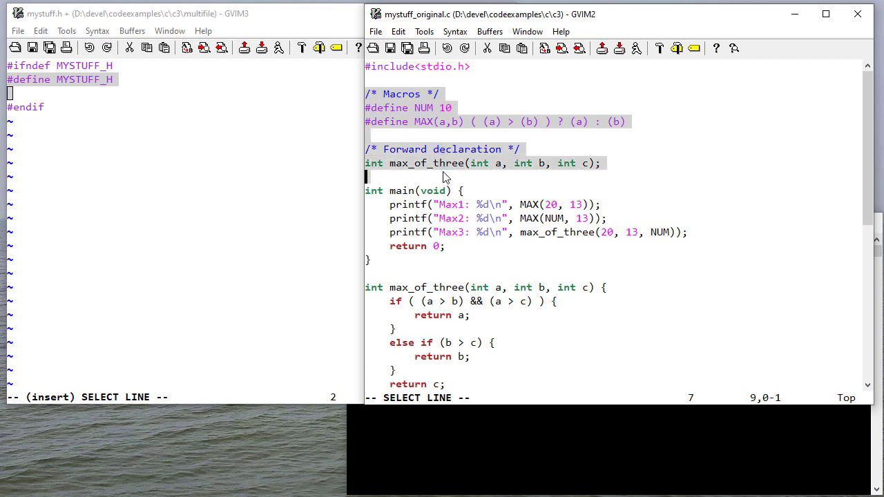
pyautogui.moveTo(418, 124)
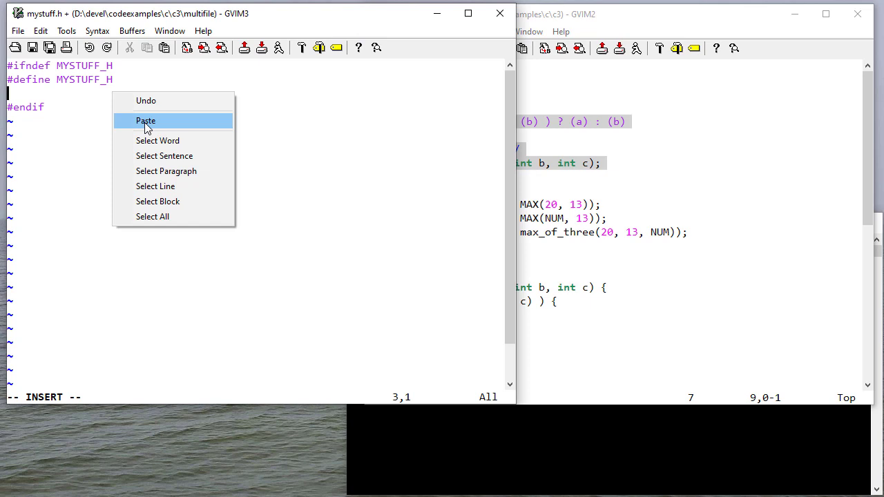
# Paste the NUM and MAX macros and the max_of_three declaration inside mystuff.h's guard
pyautogui.click(145, 120)
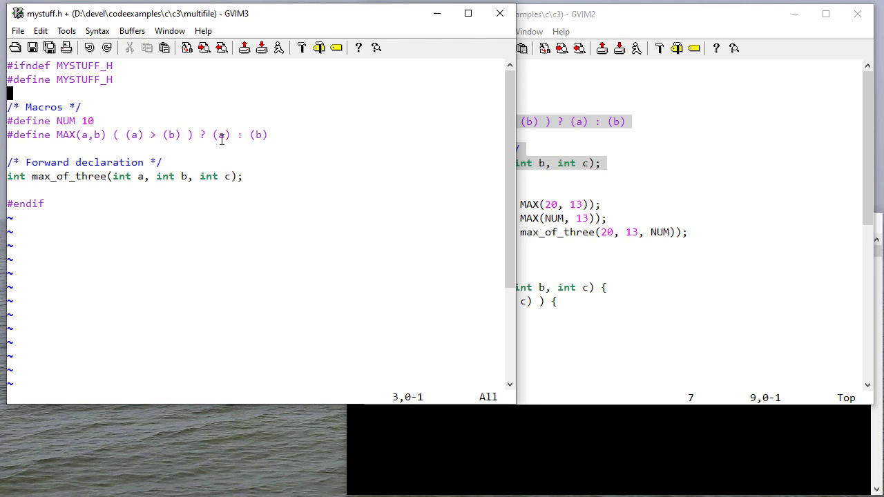
pyautogui.moveTo(269, 166)
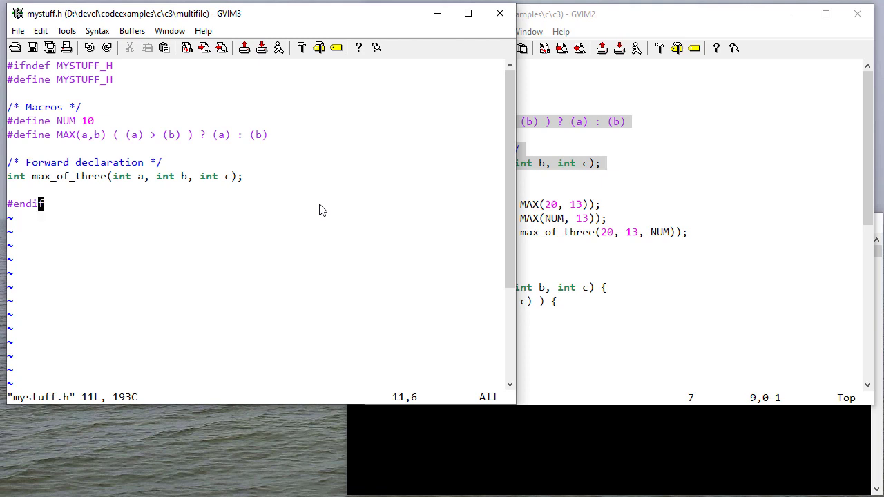
# Open a new, empty mystuff.c with :e mystuff.c
pyautogui.write(':e my')
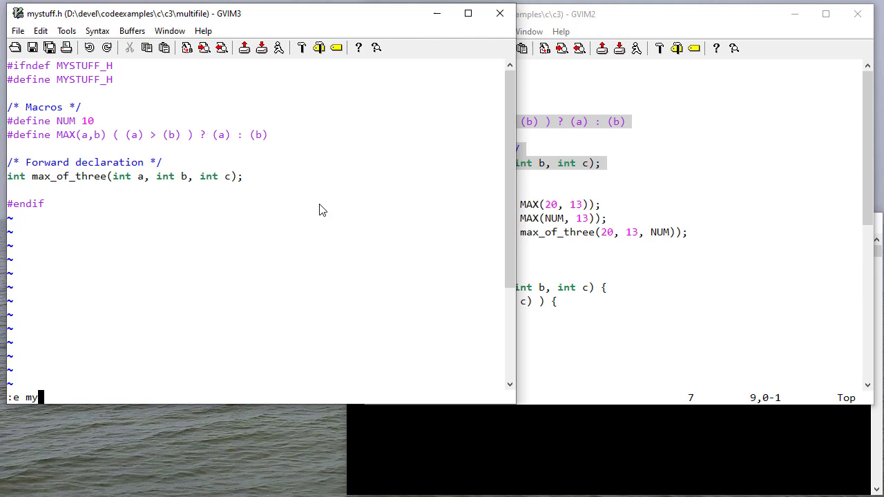
pyautogui.write('stuff.c')
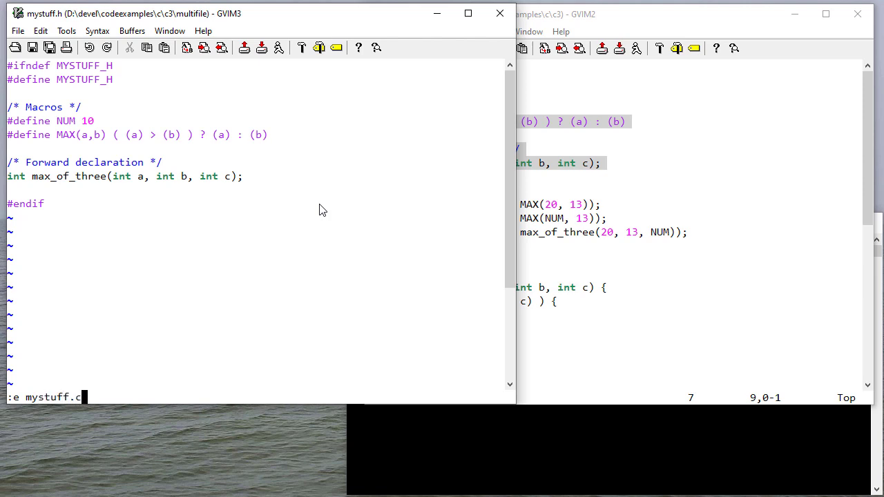
pyautogui.press('Return')
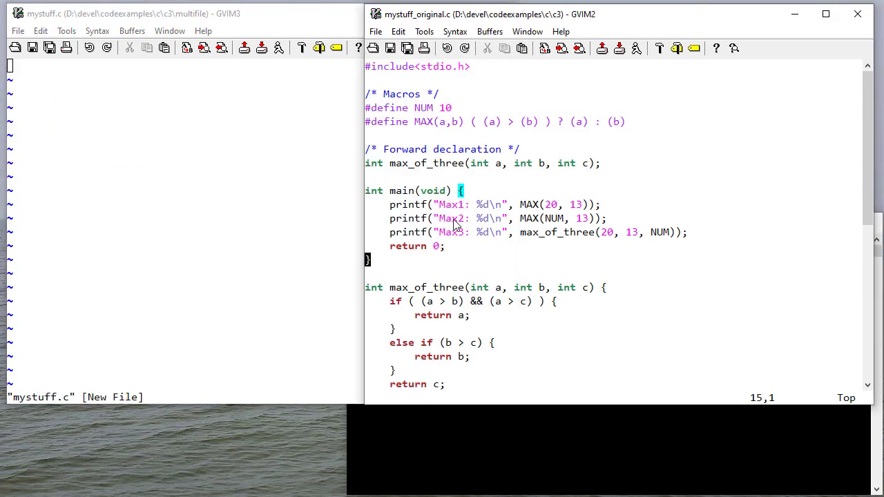
pyautogui.scroll(-3)
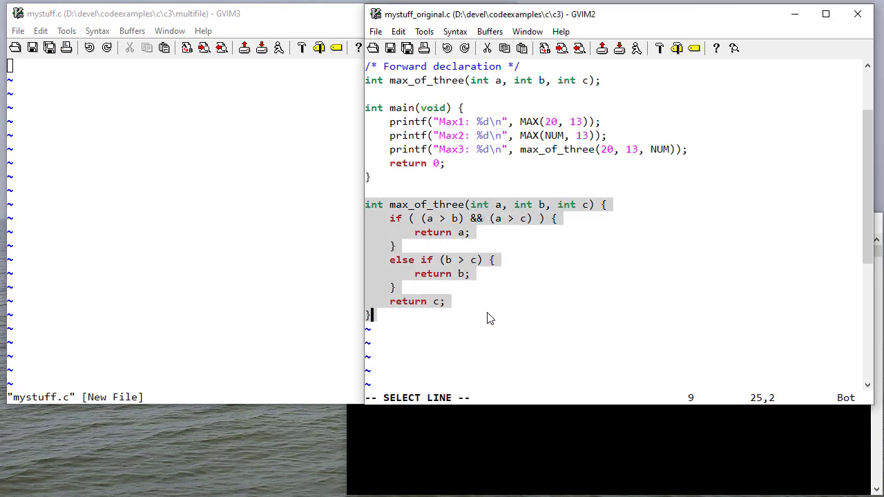
# Paste the max_of_three function and add #include "mystuff.h" above it
pyautogui.rightClick(487, 318)
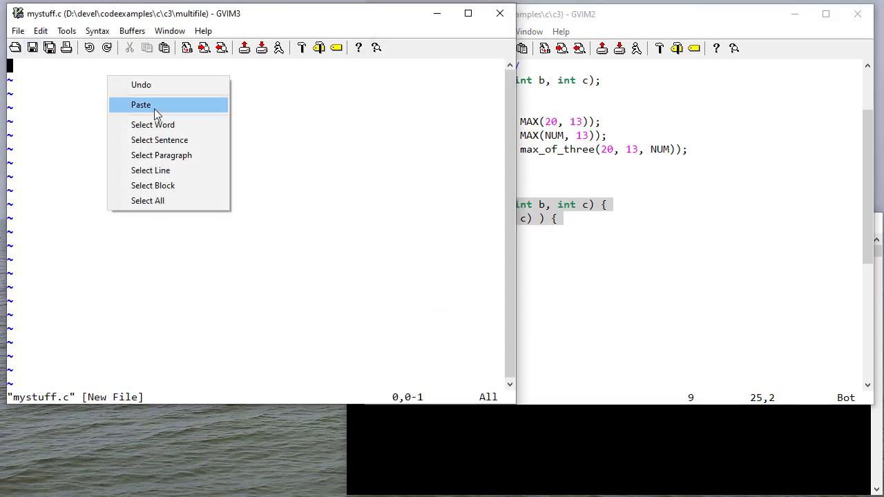
pyautogui.click(141, 105)
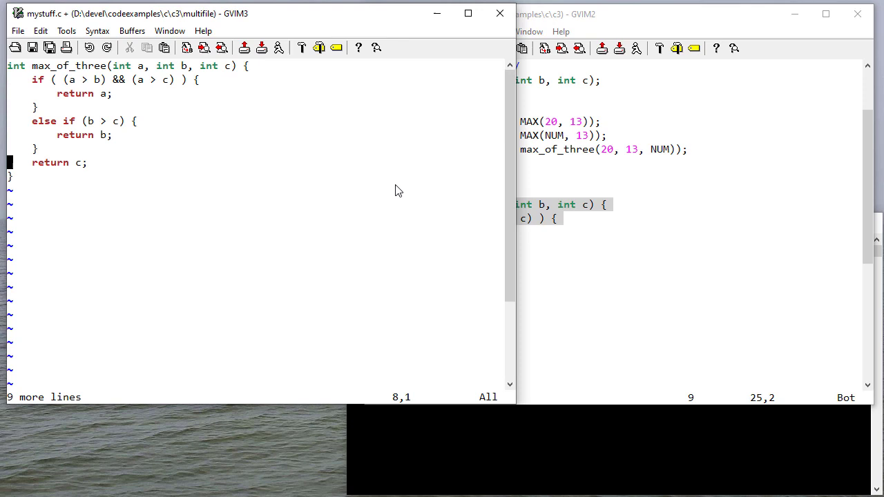
pyautogui.write('#')
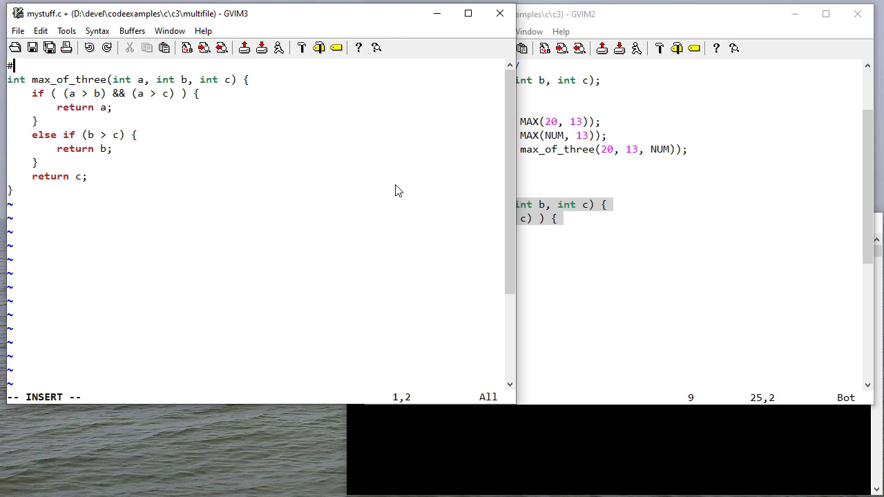
pyautogui.write('include"')
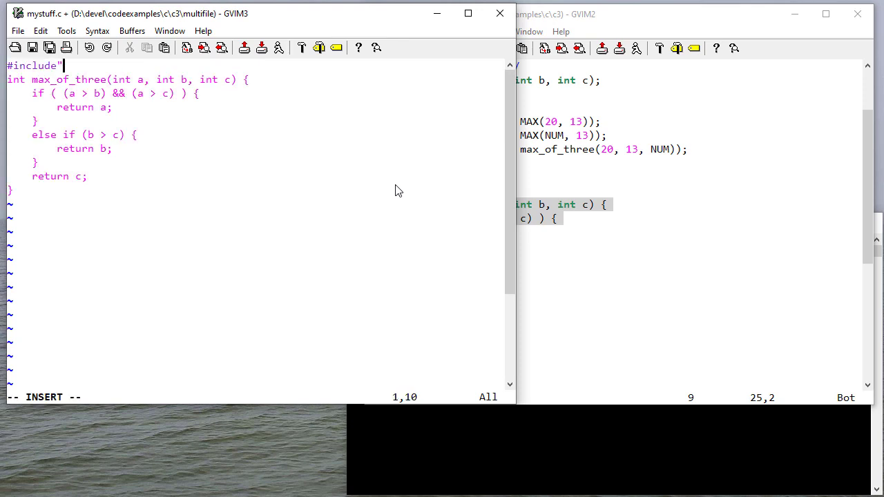
pyautogui.write('mystuff.h')
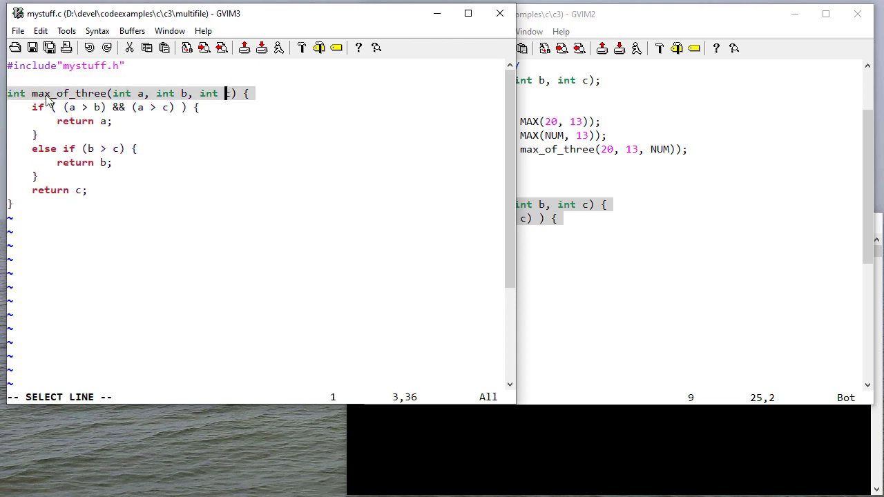
pyautogui.moveTo(75, 72)
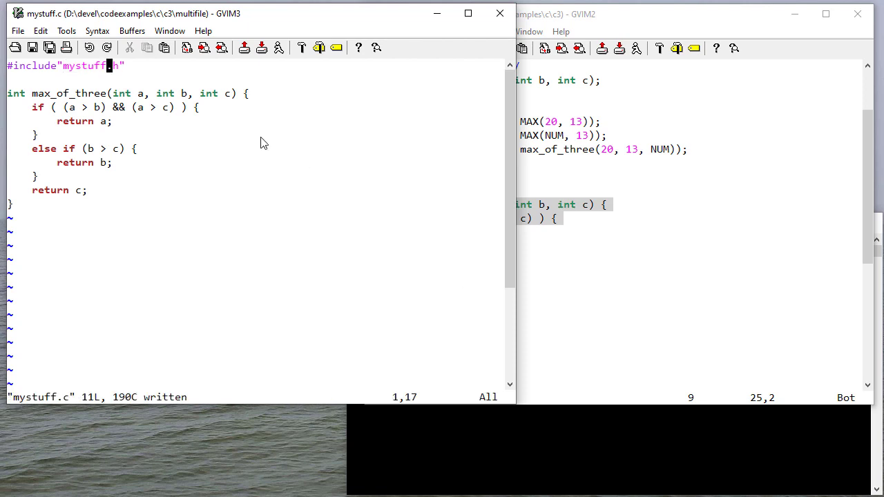
pyautogui.moveTo(142, 78)
pyautogui.write(':e')
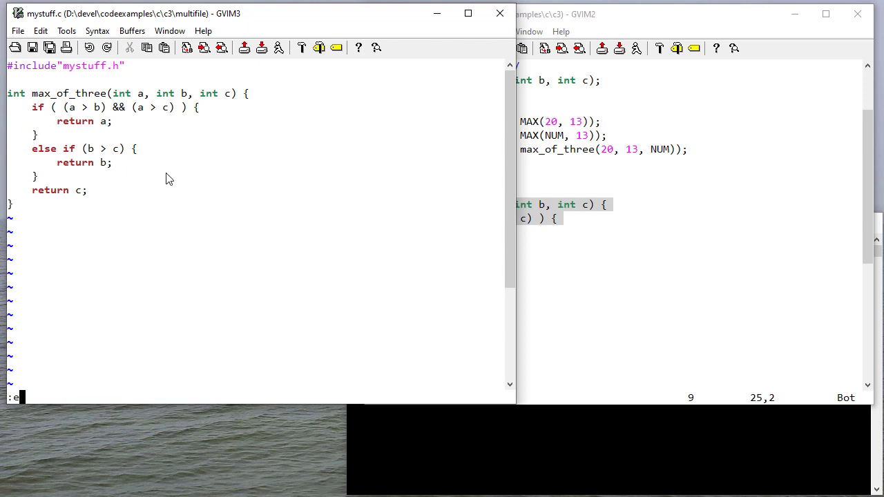
# Open multifile.c, paste the copied main function and add #include<stdio.h> on top
pyautogui.write('multifile')
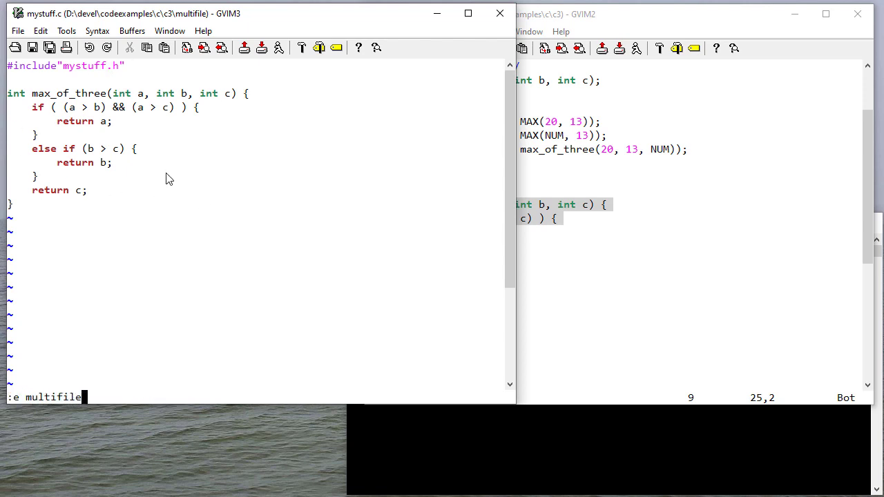
pyautogui.press('Return')
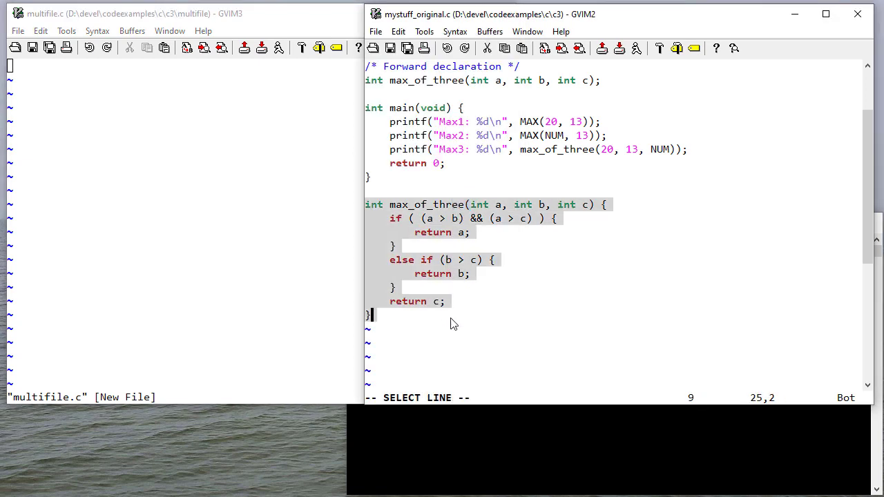
pyautogui.scroll(3)
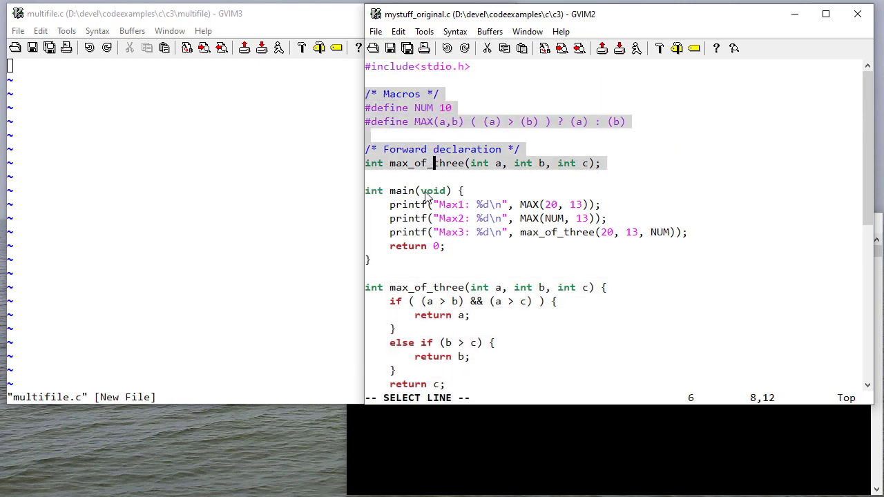
pyautogui.rightClick(435, 248)
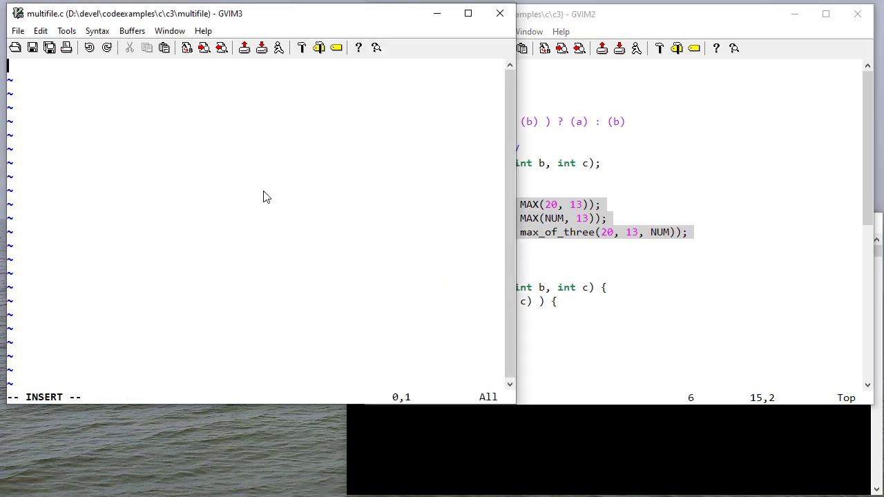
pyautogui.write('#include<st')
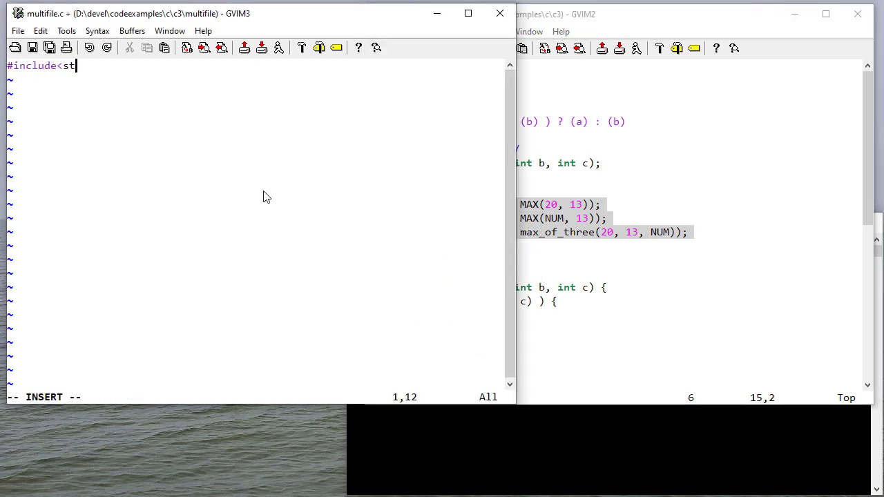
pyautogui.write('io.h>')
pyautogui.write('touch mystuff.h')
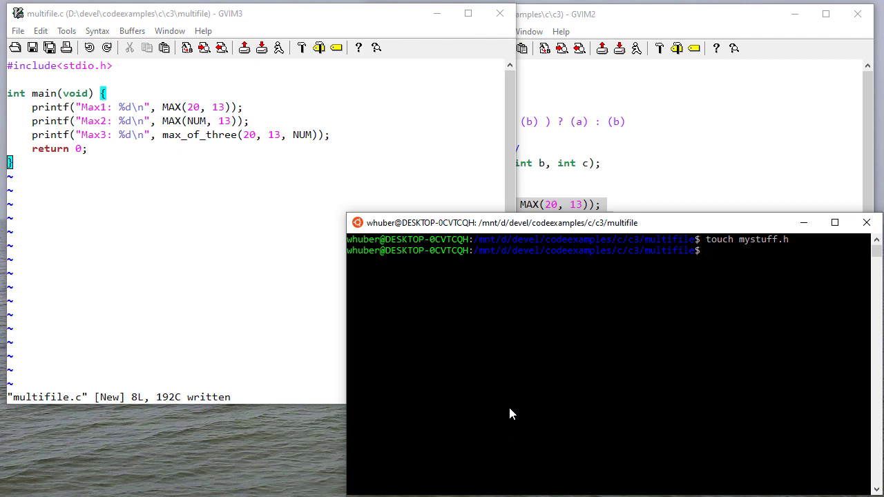
# Compile multifile.c with gcc -std=c11 -Wall -pedantic and mark the implicit-declaration warnings
pyautogui.write('gcc')
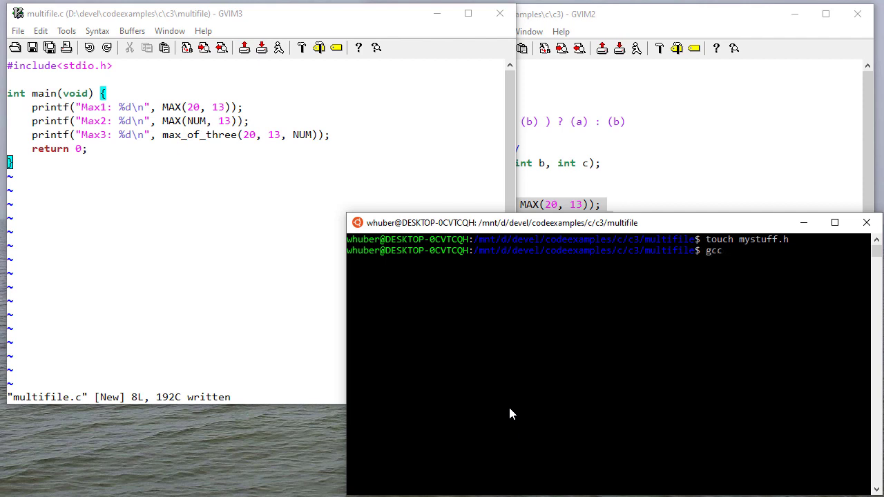
pyautogui.write('-std=c11 -')
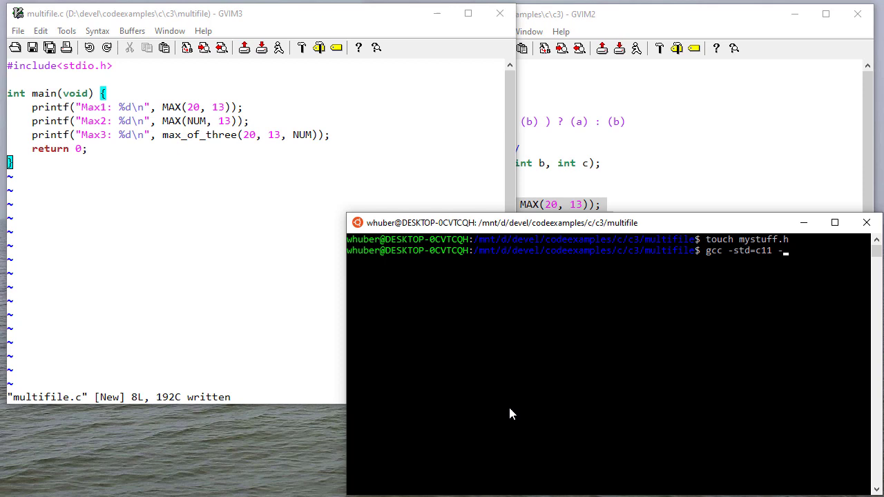
pyautogui.write('-Wall -pedantic mu')
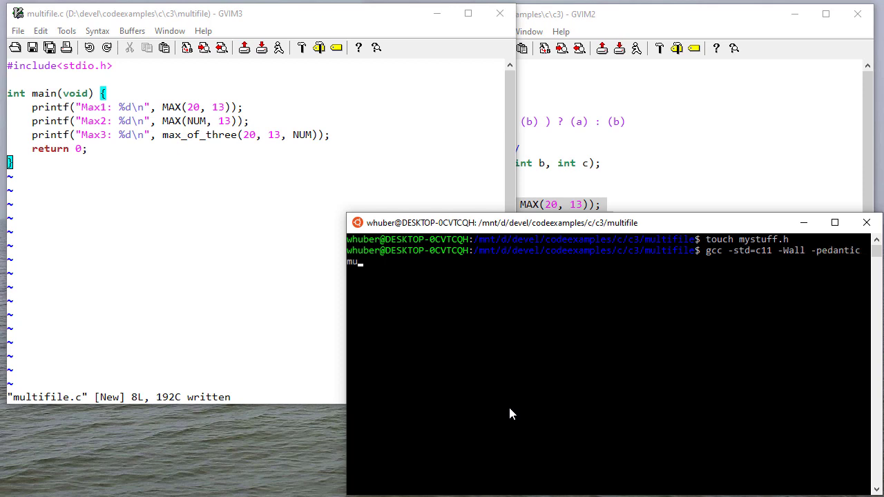
pyautogui.press('Return')
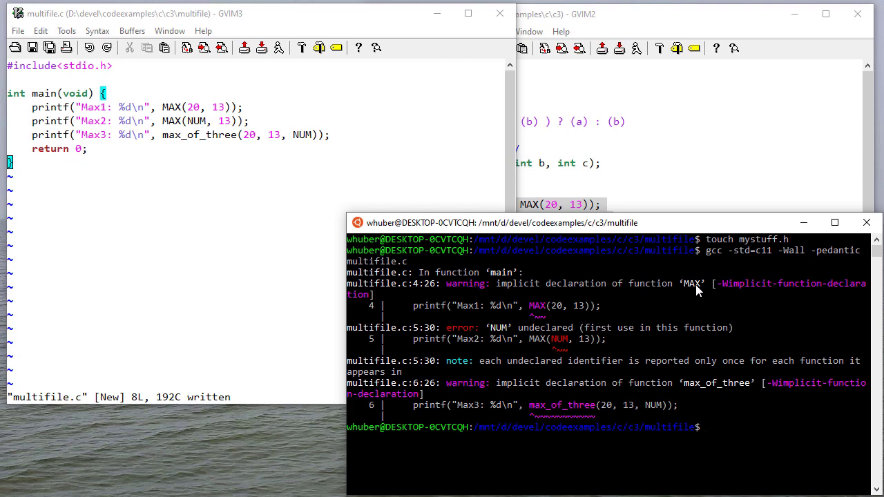
pyautogui.click(166, 107)
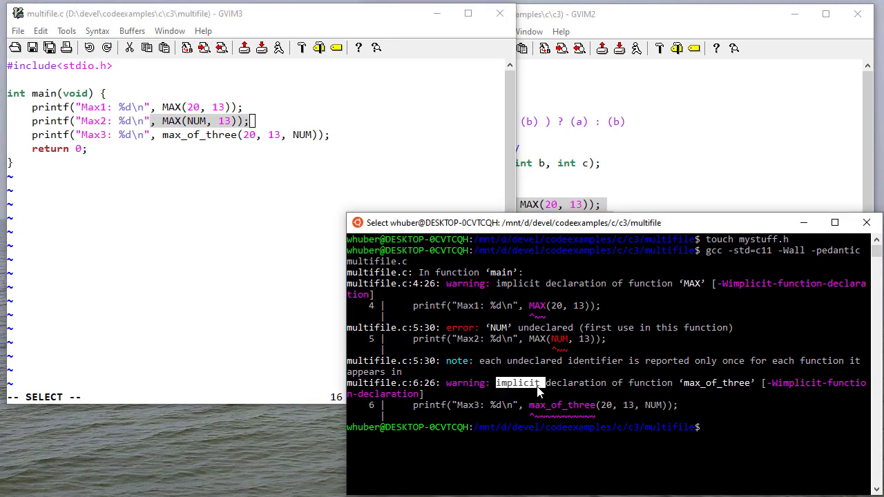
pyautogui.moveTo(697, 385)
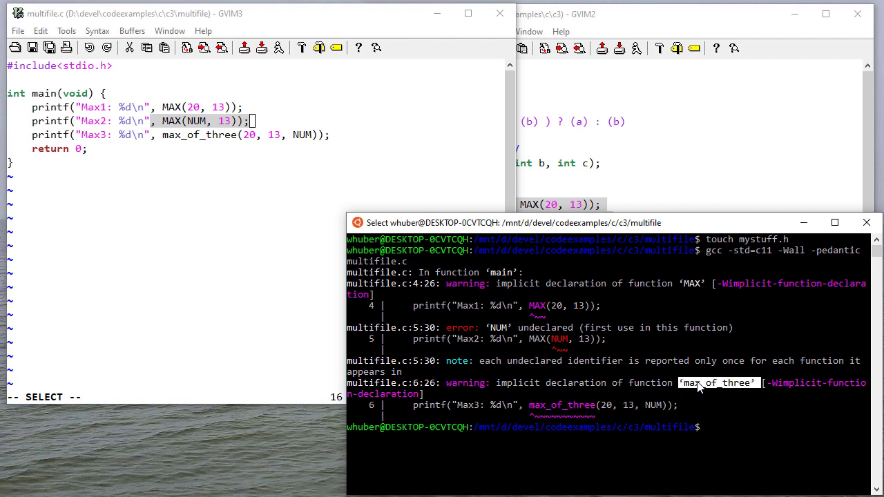
pyautogui.moveTo(532, 394)
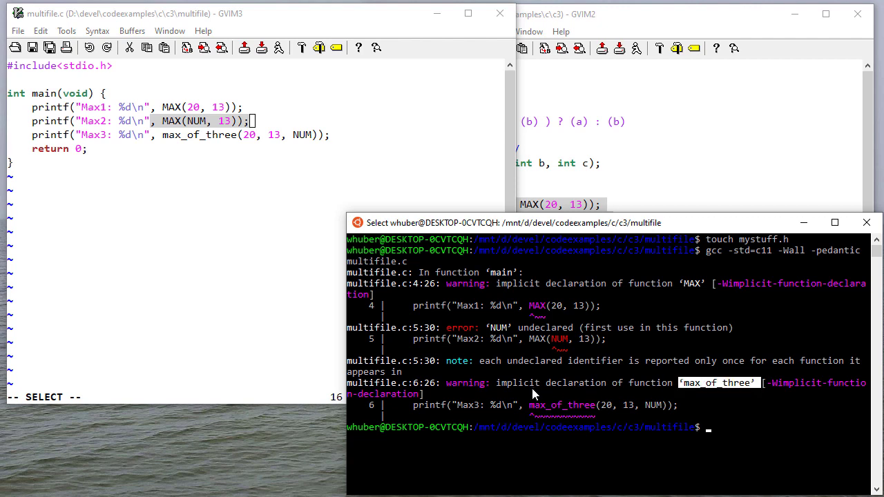
pyautogui.moveTo(268, 190)
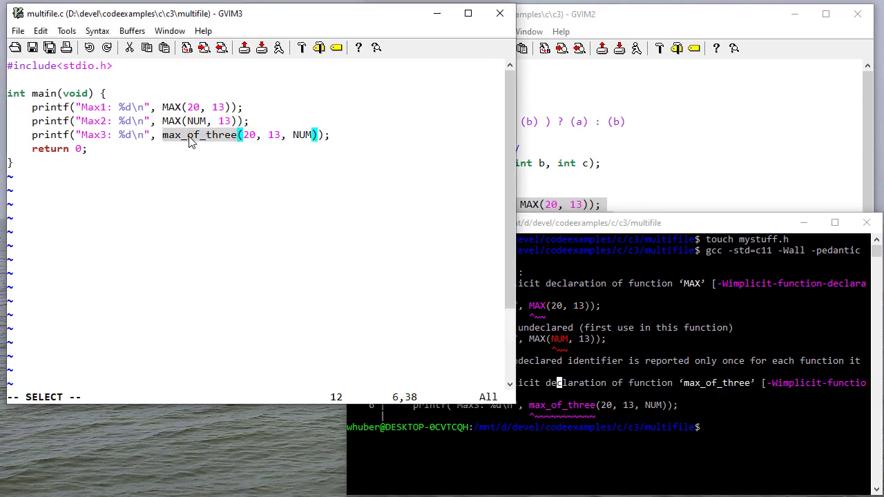
pyautogui.moveTo(218, 140)
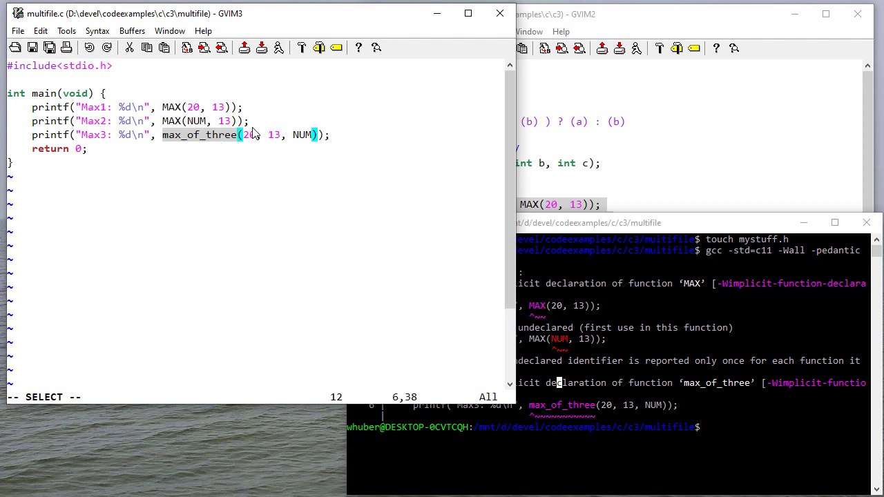
pyautogui.moveTo(221, 141)
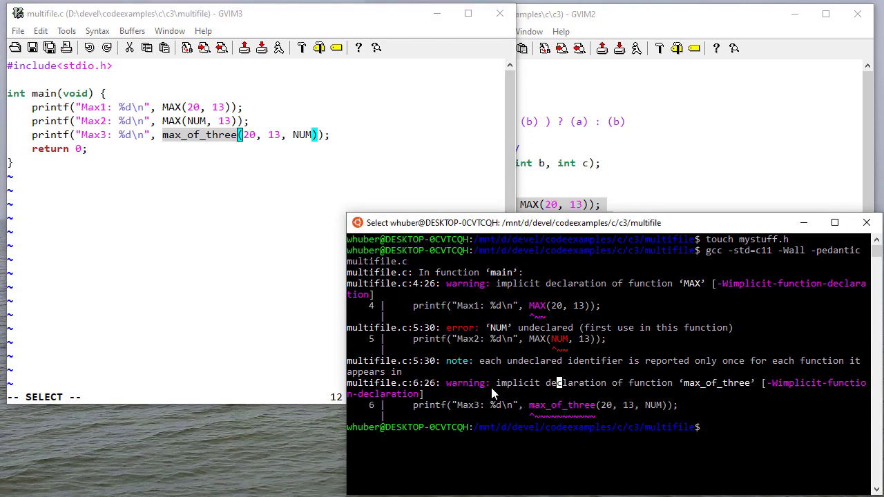
# Add #include "mystuff.h" on a new line below #include<stdio.h> in multifile.c
pyautogui.click(90, 121)
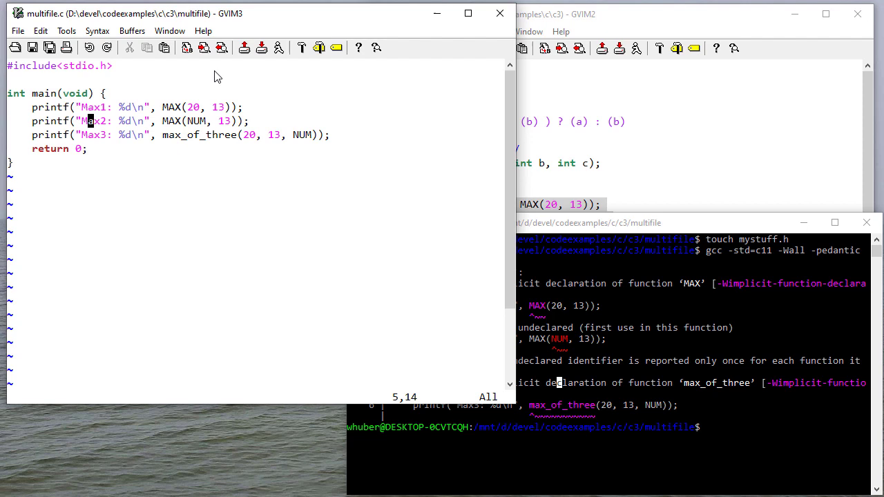
pyautogui.press('o')
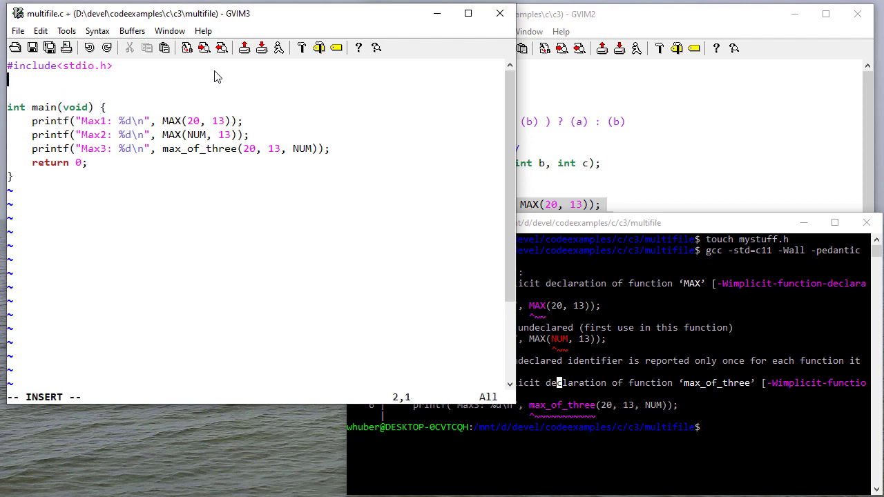
pyautogui.write('#include"myst')
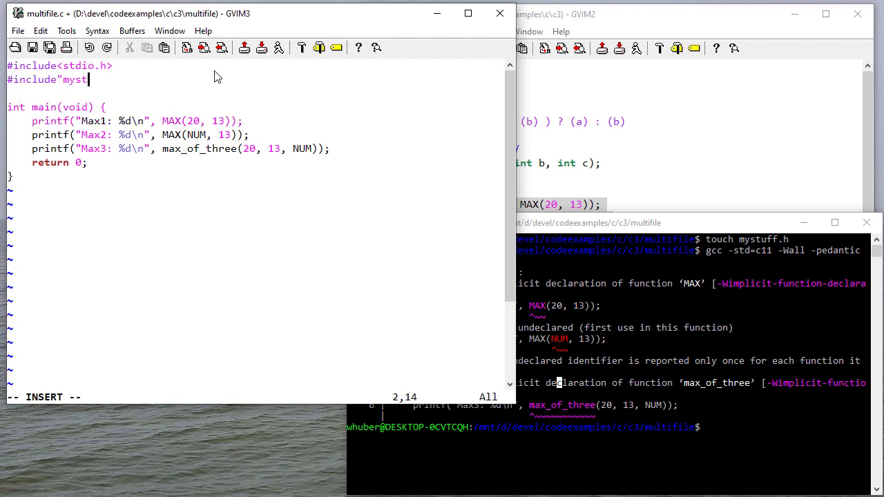
pyautogui.write('uff.h"')
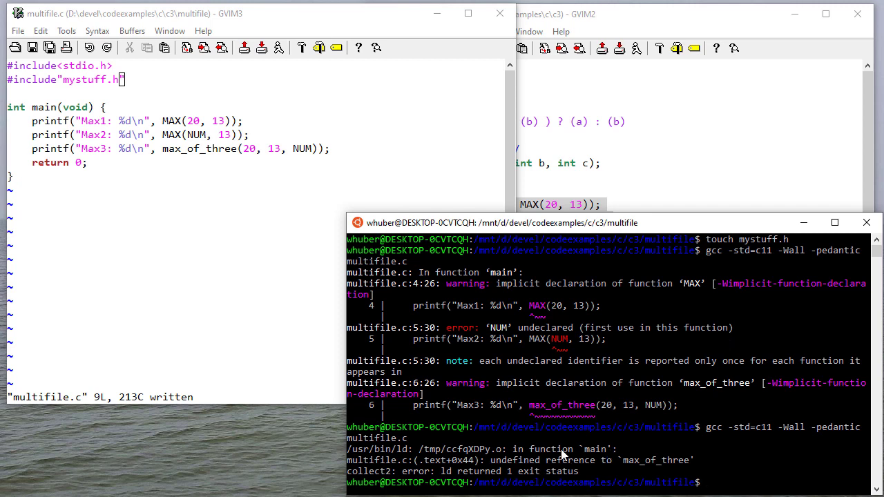
pyautogui.moveTo(499, 381)
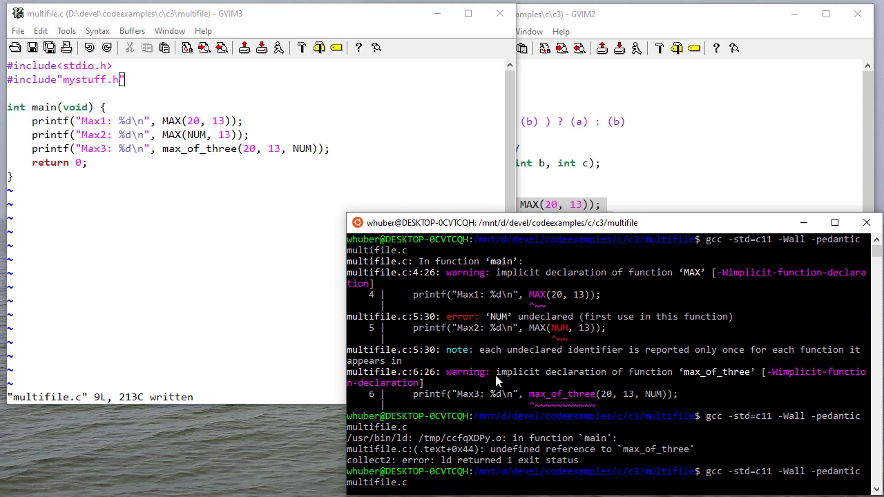
# Append the -E preprocessor-only option to the gcc command for multifile.c
pyautogui.write('-E')
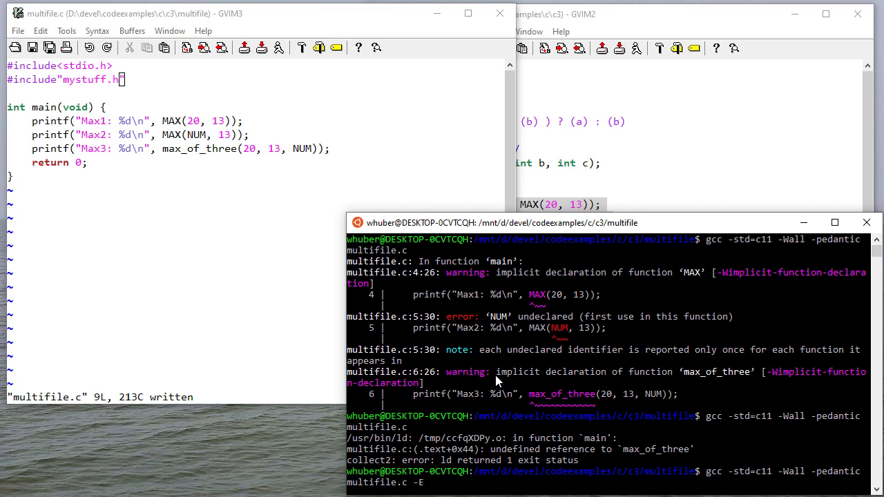
pyautogui.moveTo(117, 163)
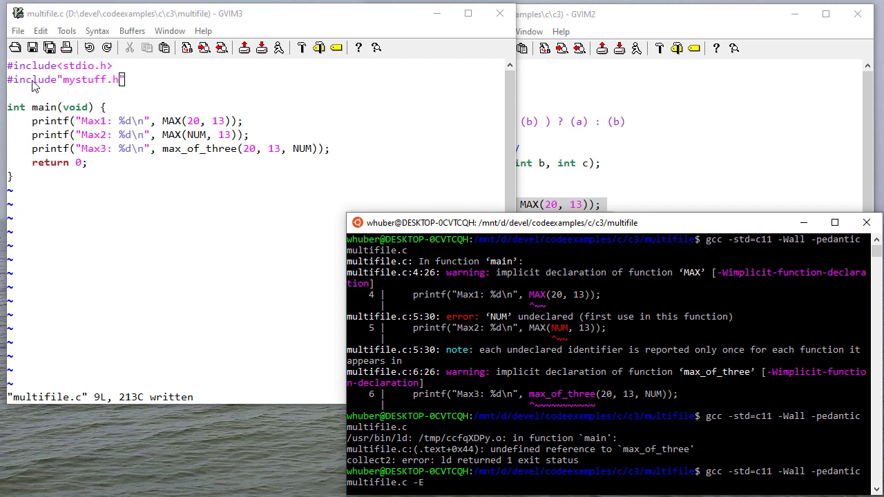
pyautogui.moveTo(546, 377)
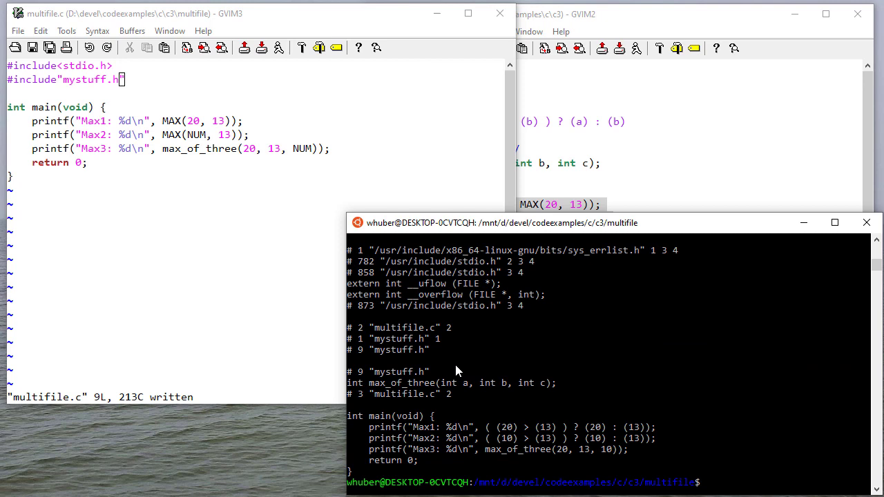
pyautogui.moveTo(447, 355)
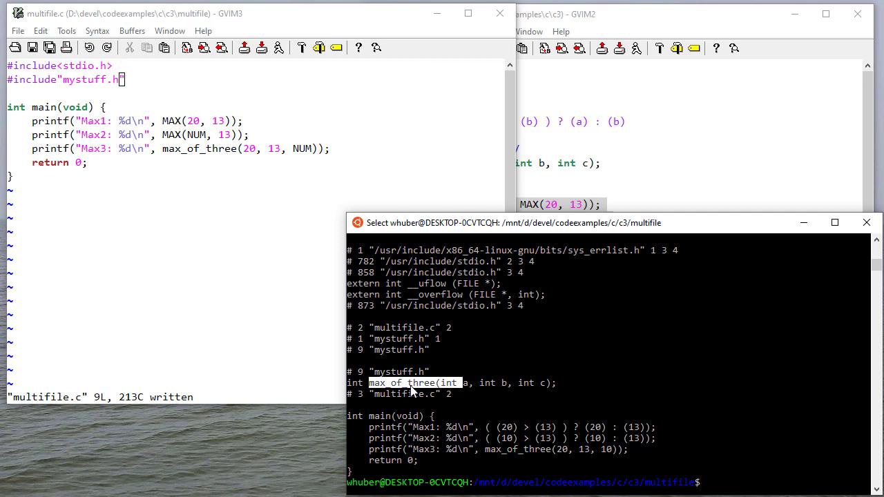
pyautogui.moveTo(393, 367)
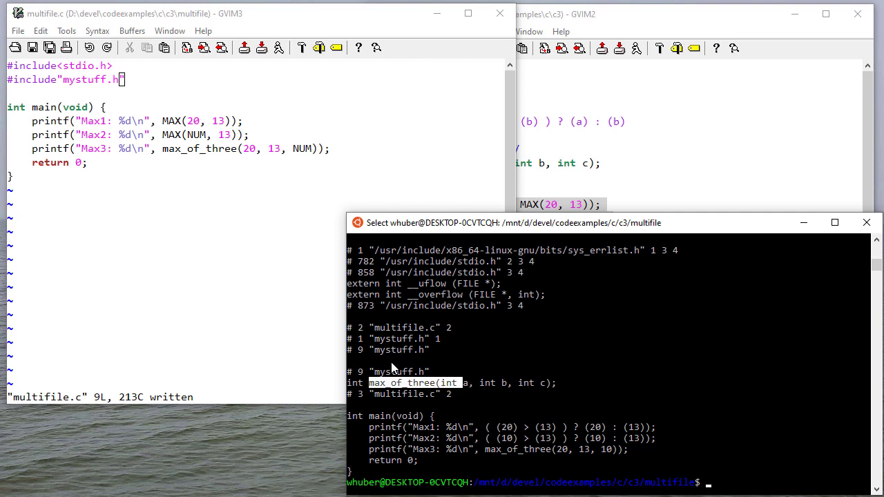
pyautogui.moveTo(413, 359)
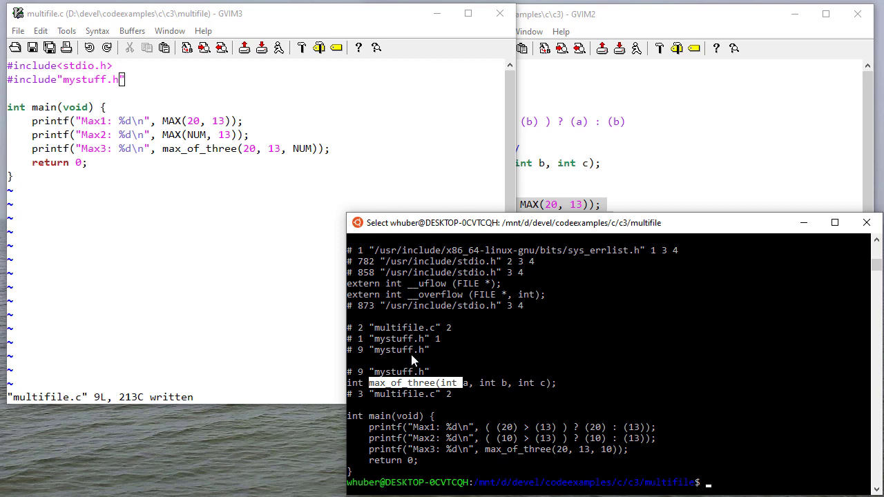
pyautogui.moveTo(552, 433)
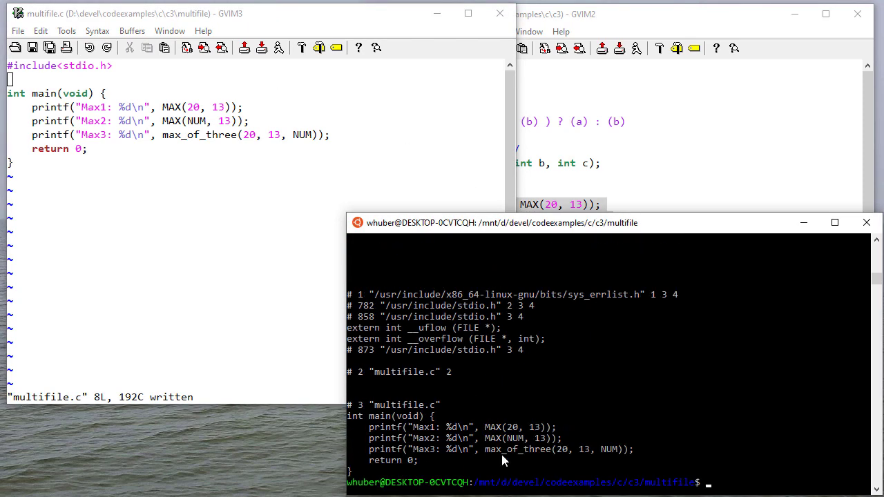
pyautogui.moveTo(501, 452)
pyautogui.write('gcc -std=c11 -Wall -pedantic multifile.c')
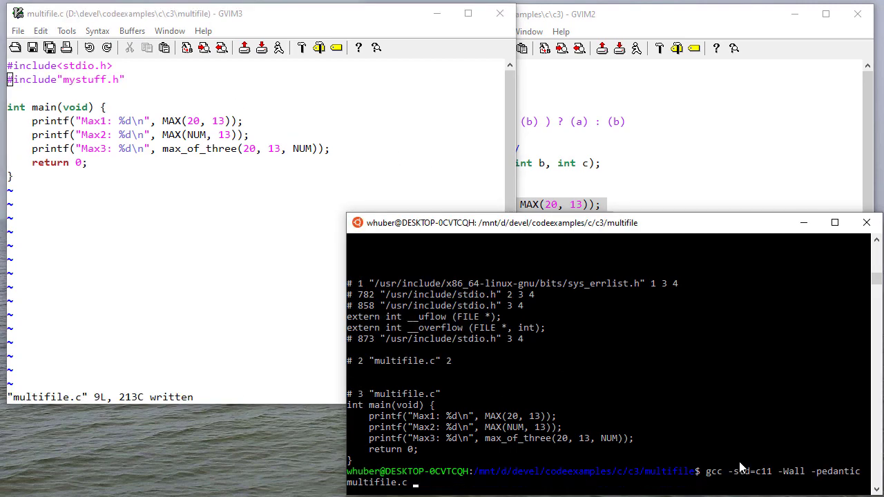
# Compile multifile.c alone, then rerun the command with mystuff.c appended
pyautogui.press('Return')
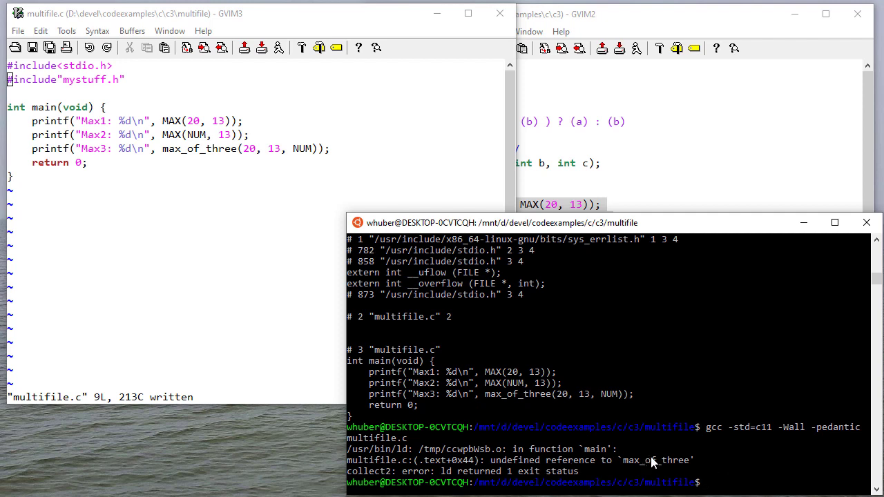
pyautogui.doubleClick(200, 148)
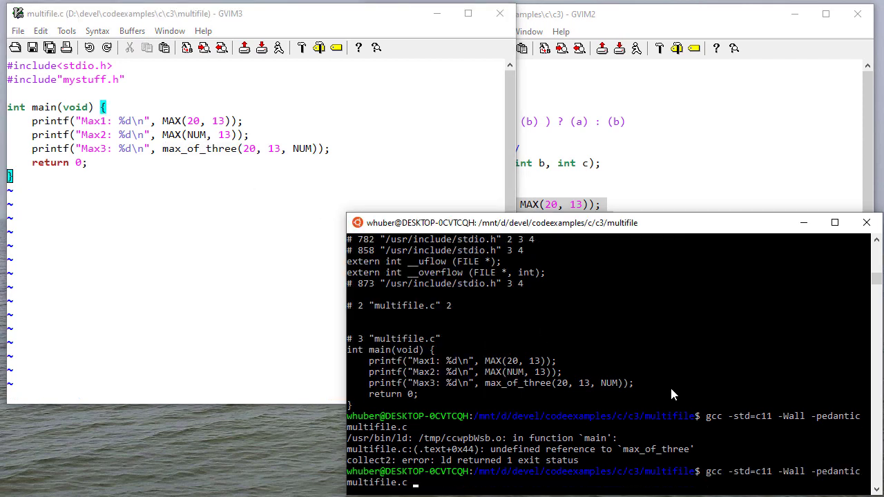
pyautogui.write('mystuff.c')
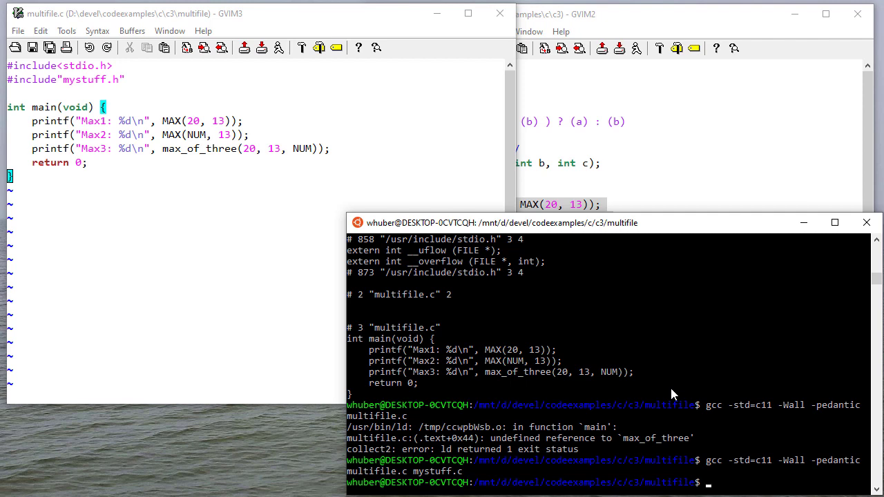
# Run ./a.out and see Max1: 20, Max2: 13 and Max3: 20
pyautogui.write('/a')
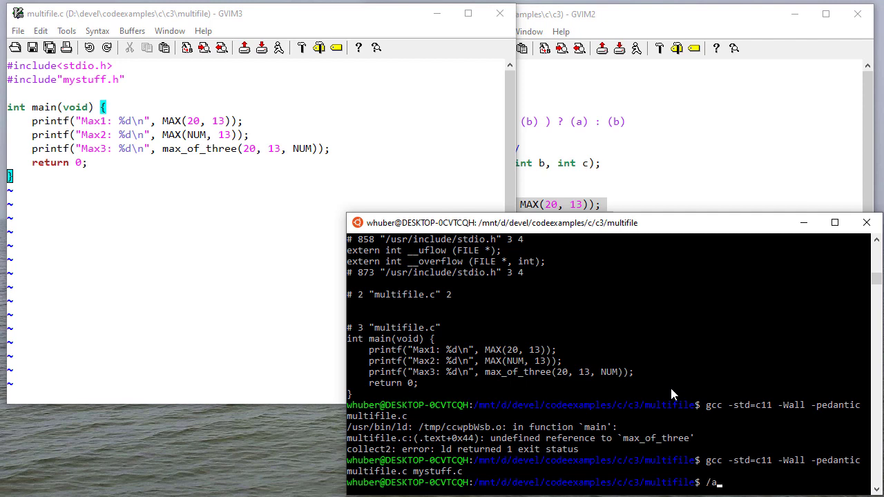
pyautogui.press('Return')
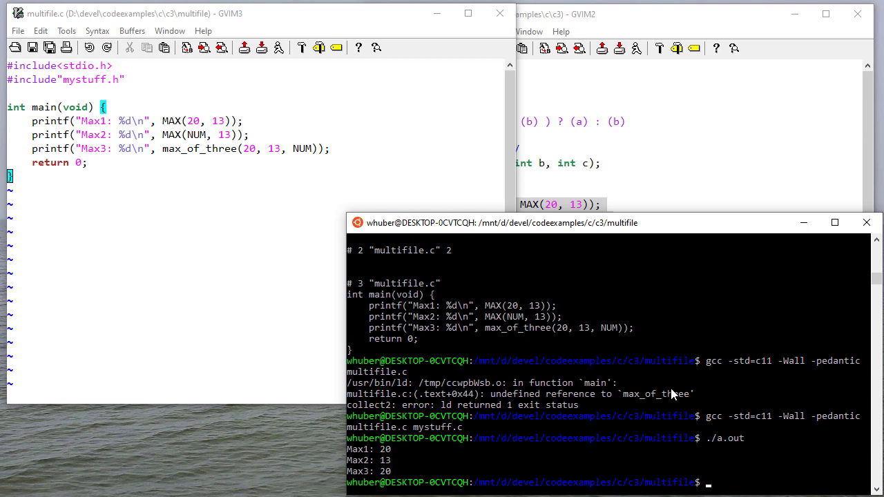
pyautogui.moveTo(675, 395)
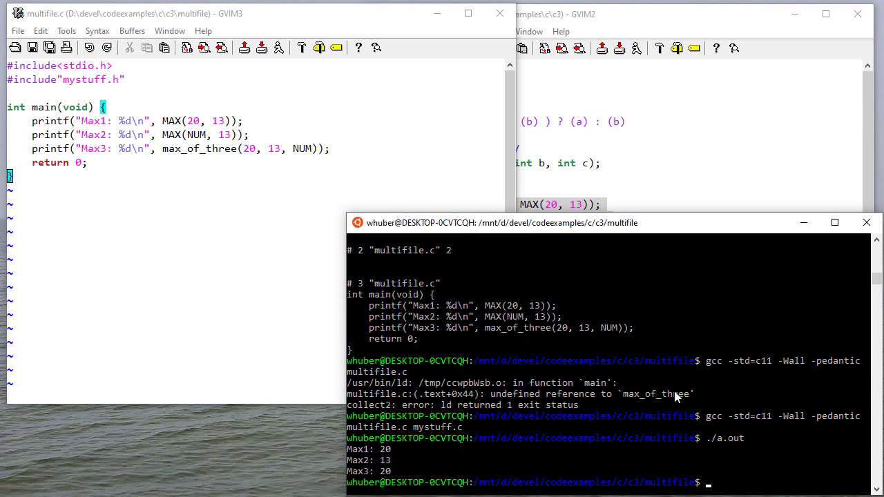
pyautogui.moveTo(158, 167)
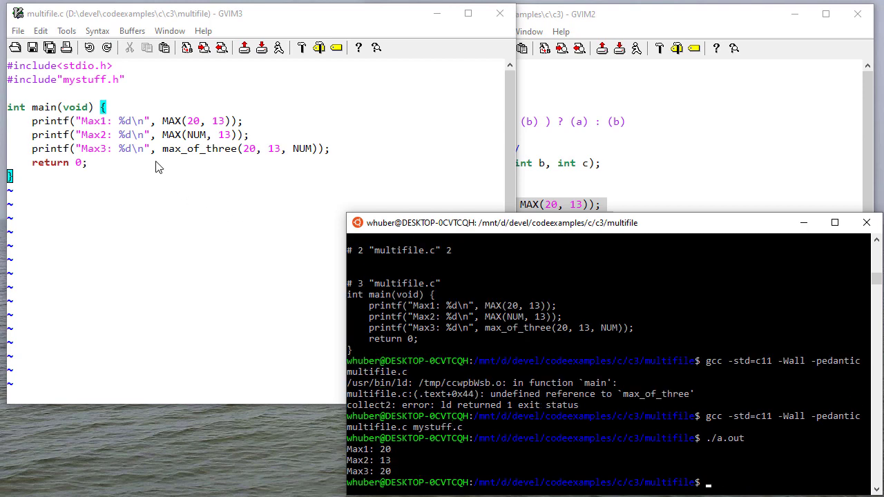
pyautogui.moveTo(209, 183)
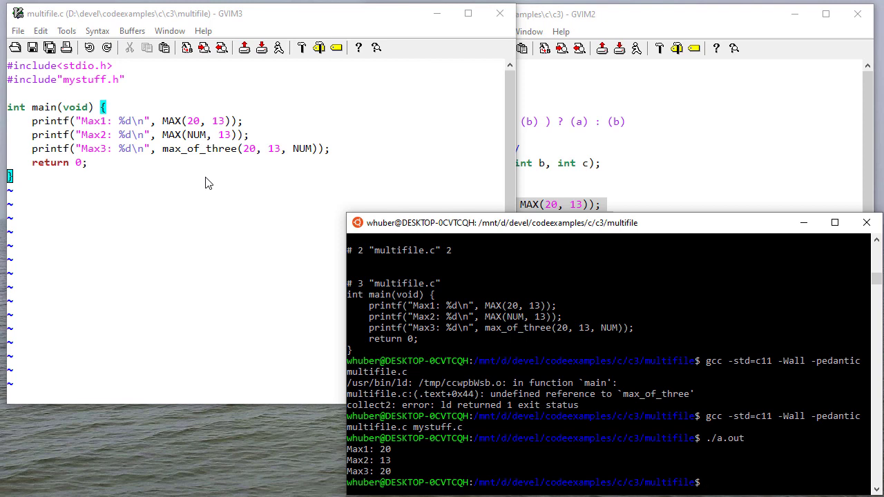
pyautogui.moveTo(110, 83)
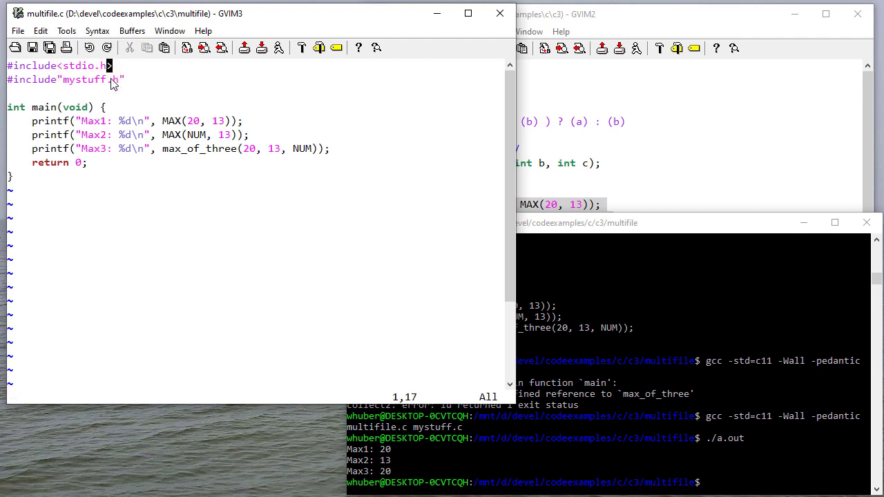
pyautogui.moveTo(127, 90)
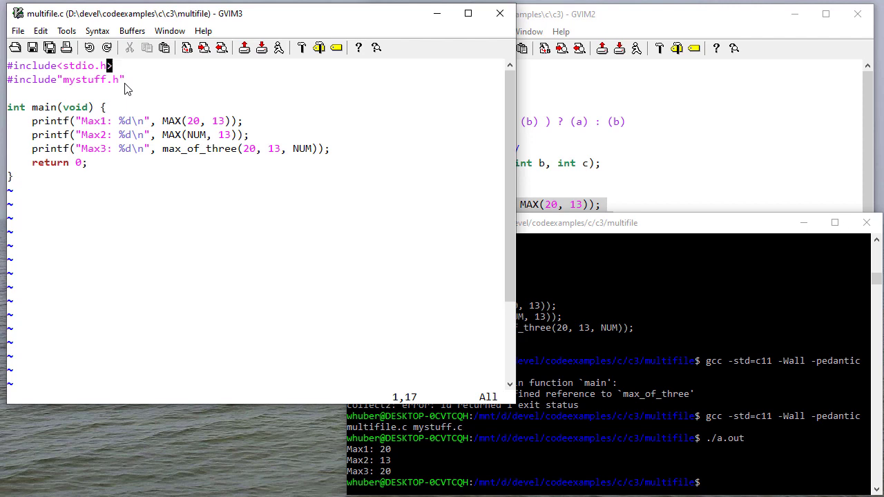
pyautogui.press('V')
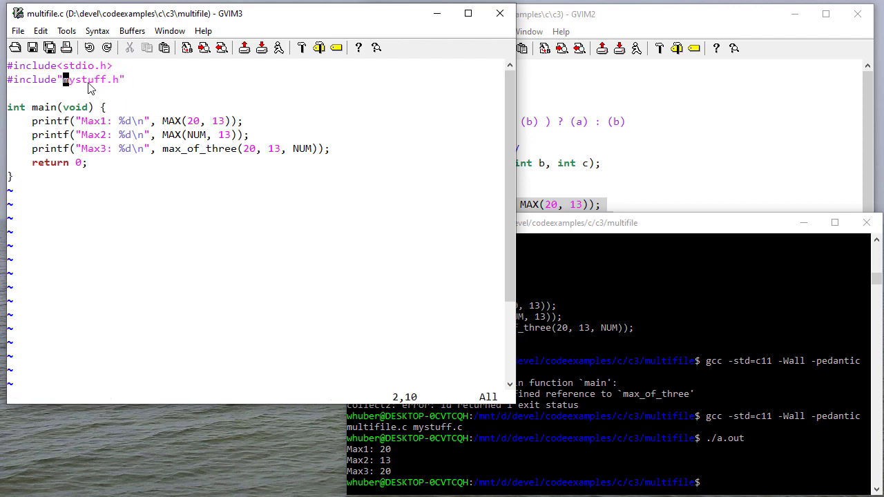
pyautogui.write('my')
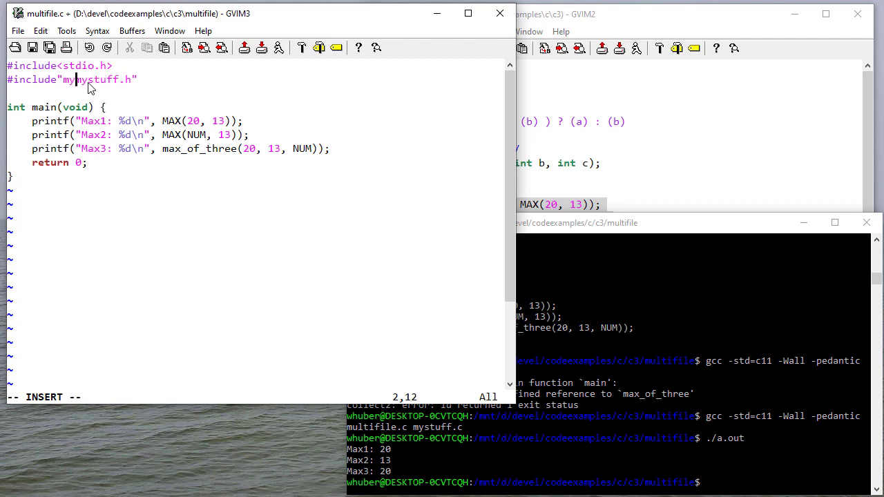
pyautogui.write('co')
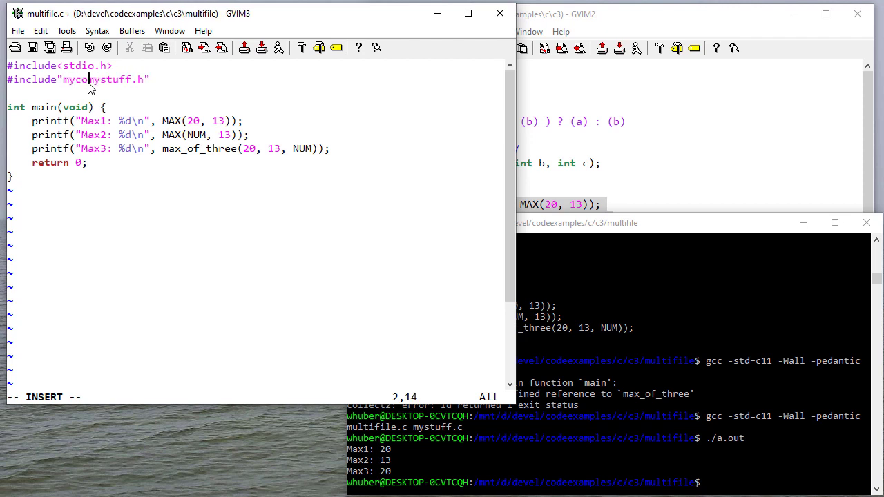
pyautogui.write('de/')
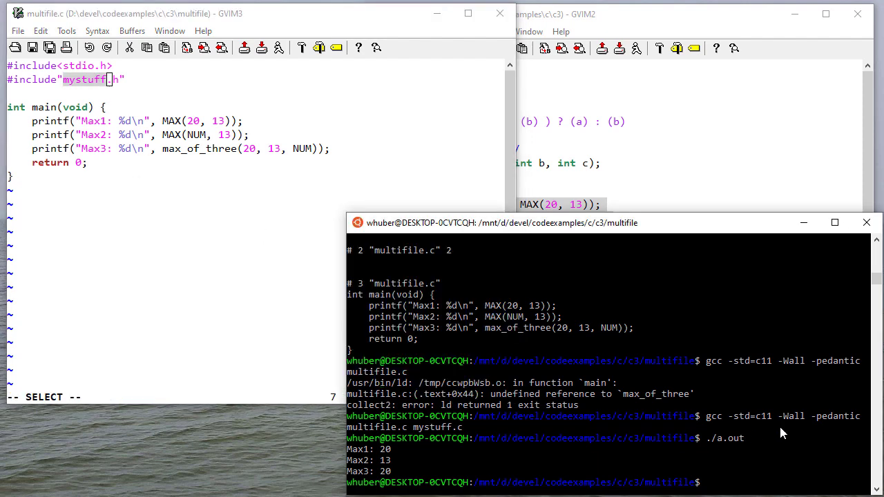
pyautogui.moveTo(432, 431)
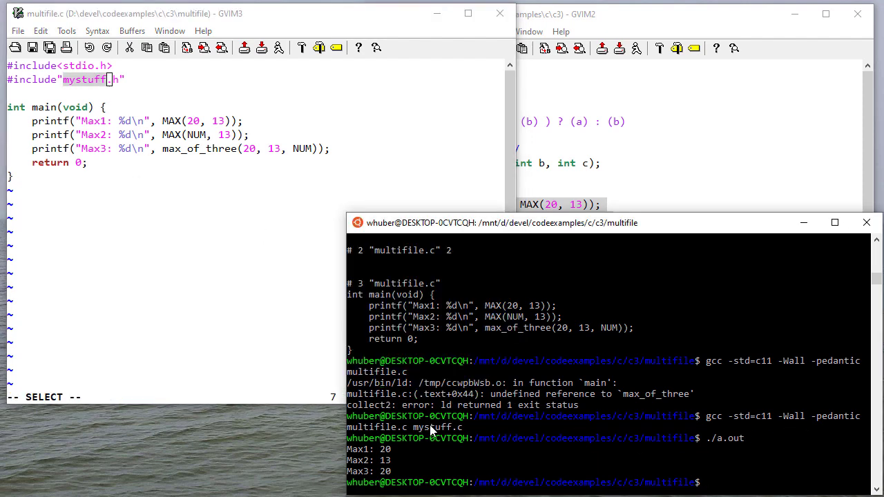
pyautogui.doubleClick(438, 427)
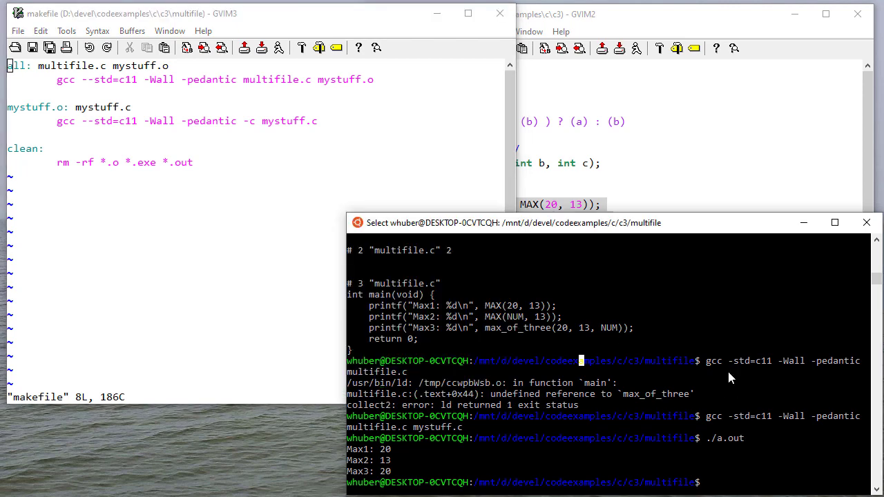
pyautogui.moveTo(327, 177)
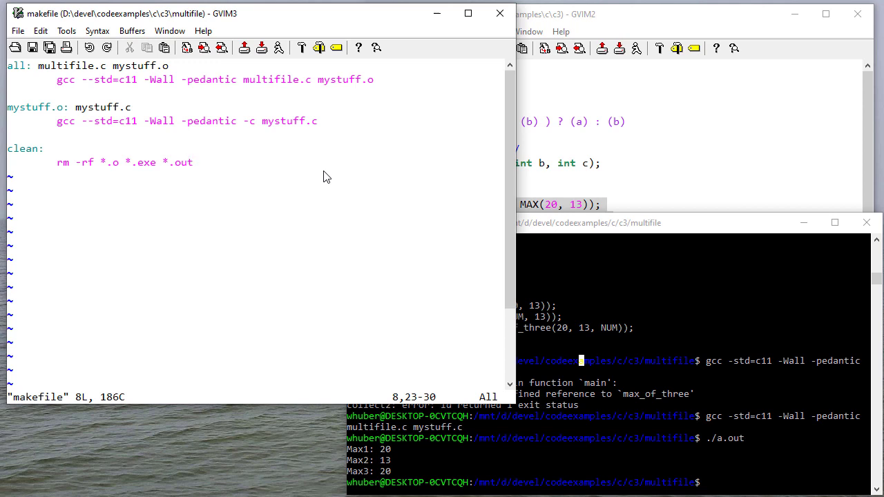
pyautogui.moveTo(290, 167)
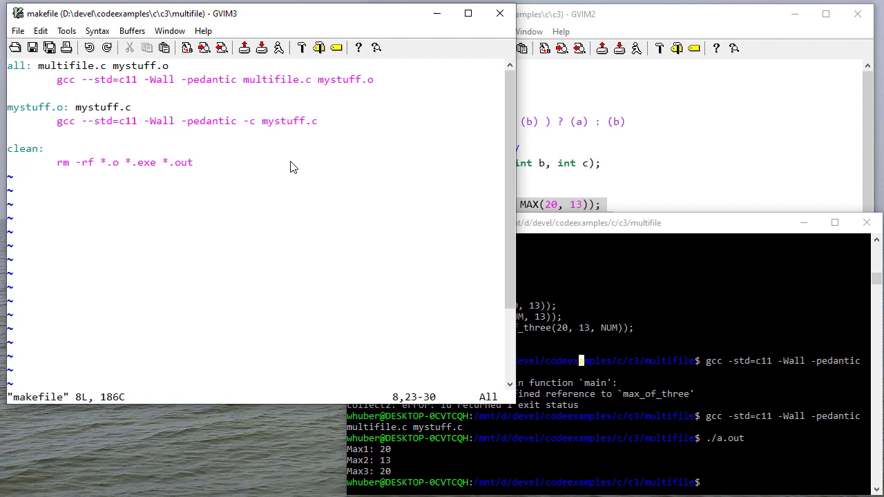
pyautogui.moveTo(294, 219)
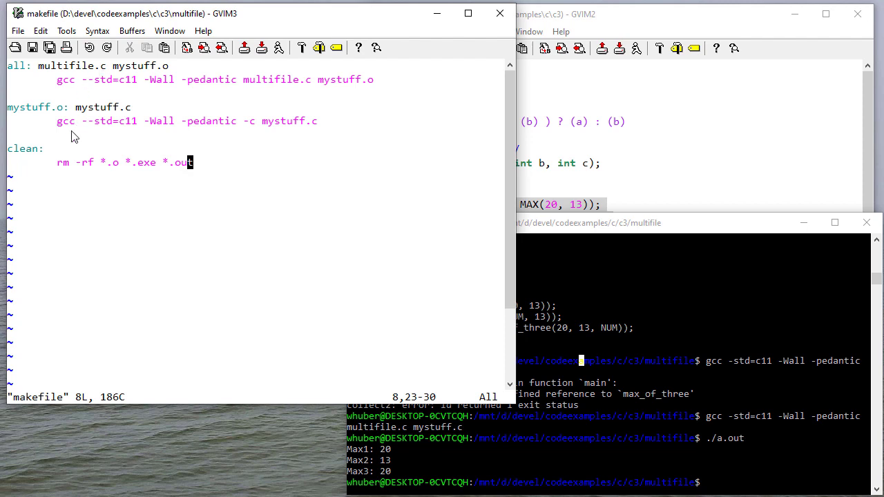
pyautogui.moveTo(181, 165)
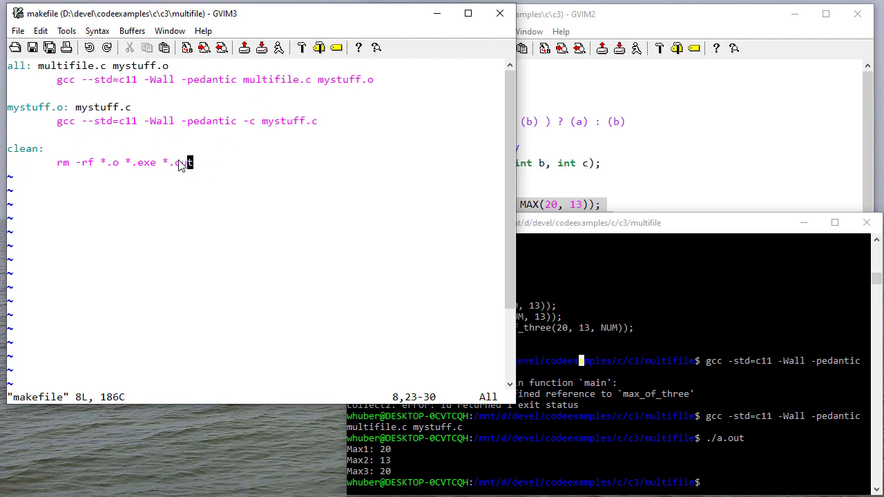
pyautogui.moveTo(184, 83)
pyautogui.write('make')
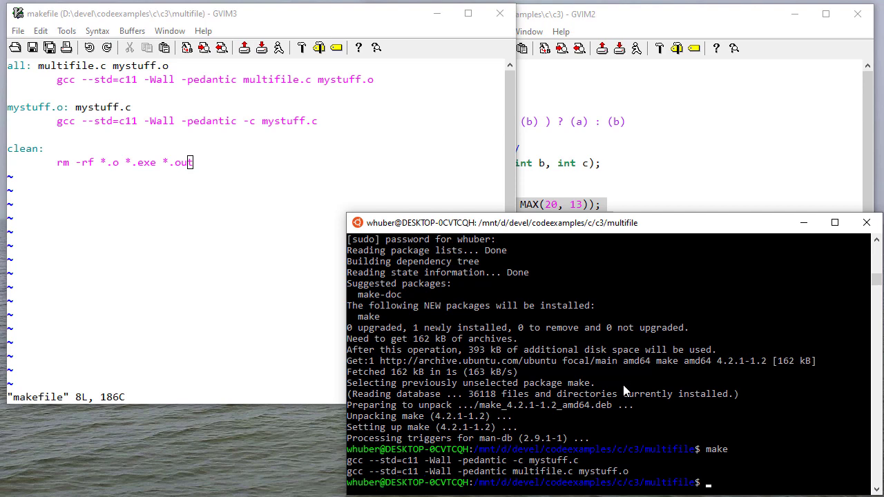
pyautogui.moveTo(571, 438)
pyautogui.write('./a.out')
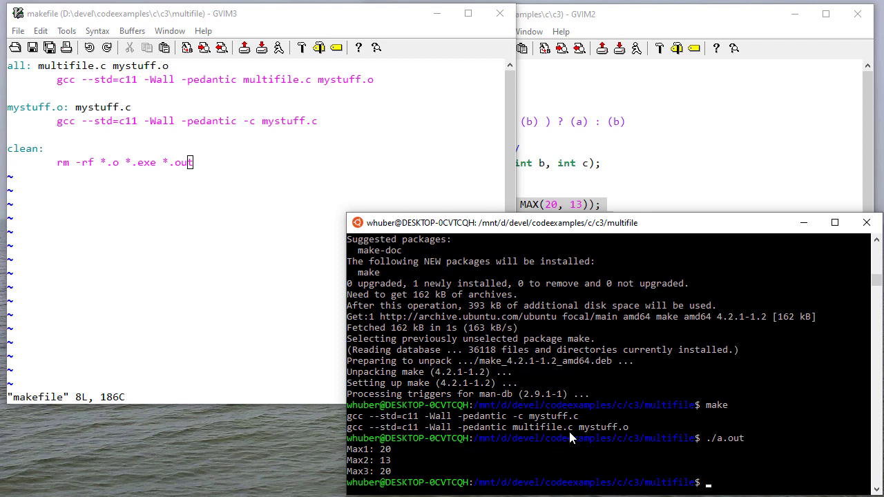
pyautogui.moveTo(542, 430)
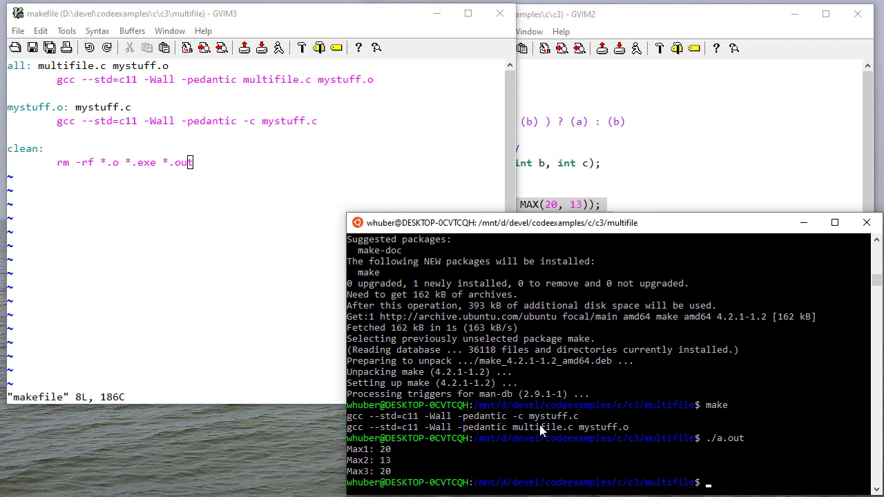
pyautogui.moveTo(93, 132)
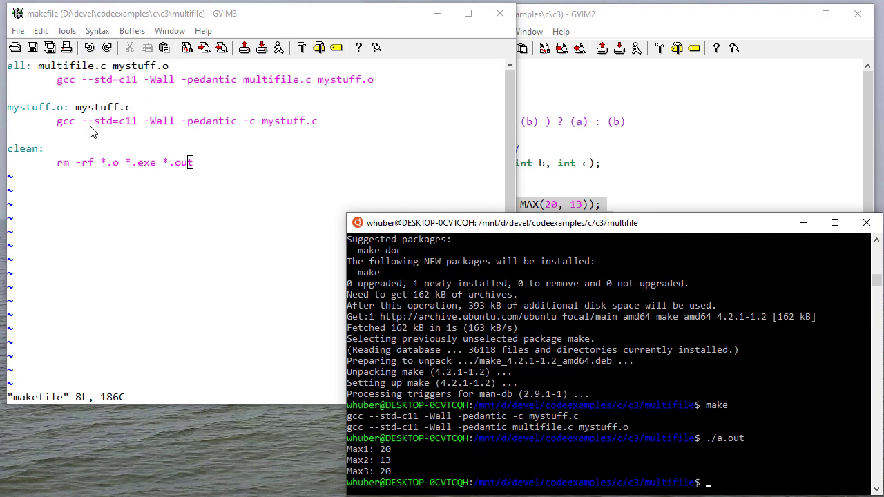
pyautogui.moveTo(630, 353)
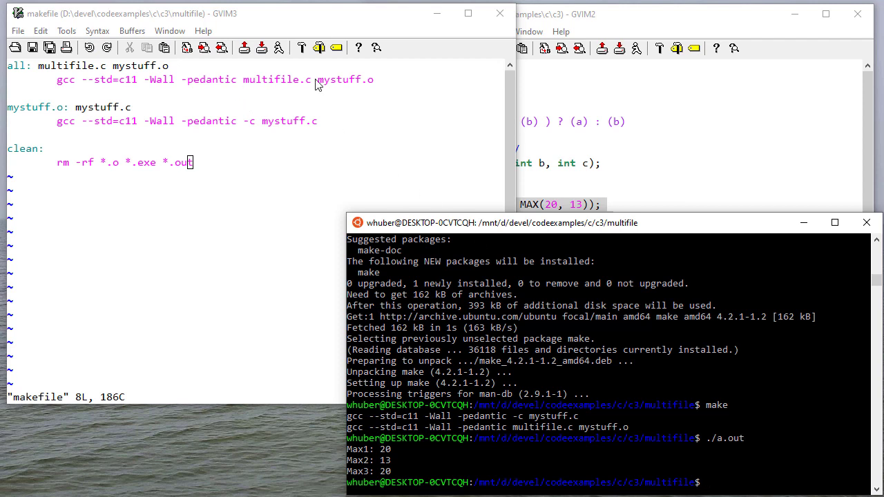
pyautogui.moveTo(179, 95)
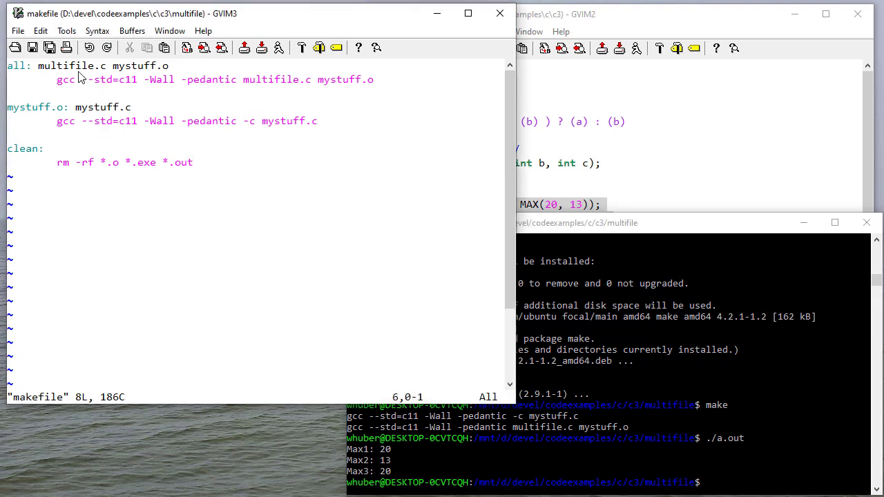
pyautogui.moveTo(112, 85)
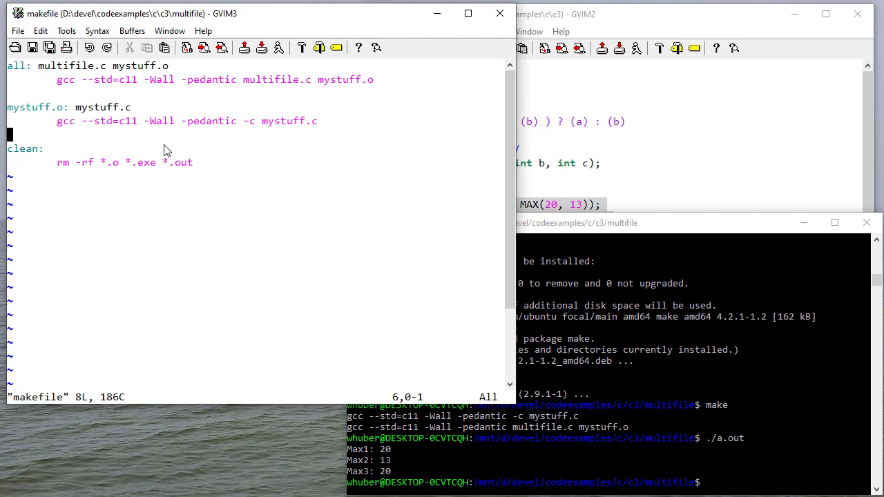
pyautogui.moveTo(725, 414)
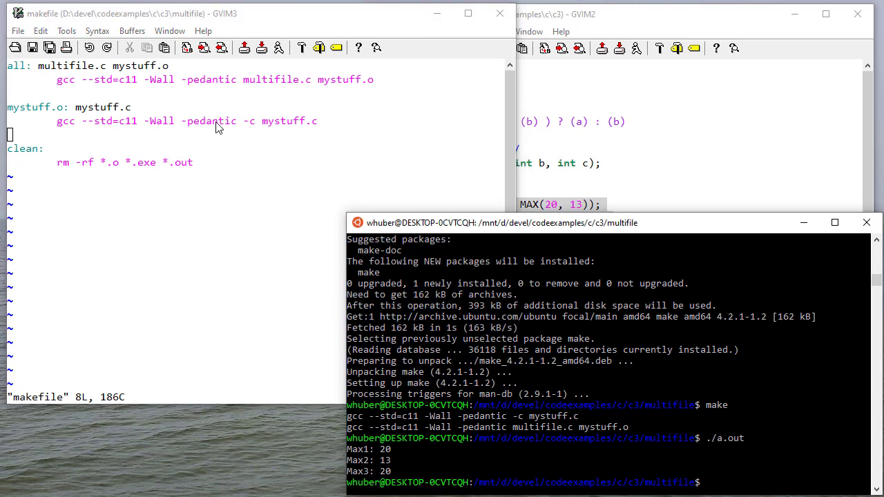
pyautogui.click(216, 121)
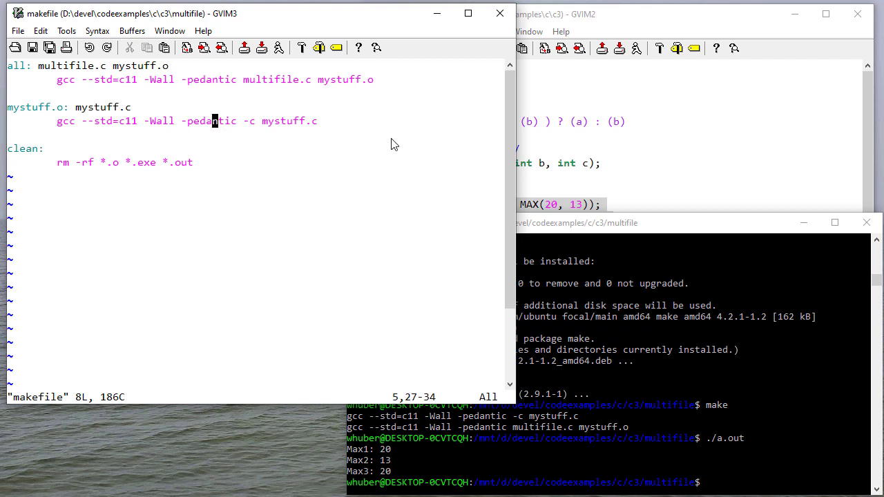
pyautogui.moveTo(612, 138)
pyautogui.write(':e mystuff.h')
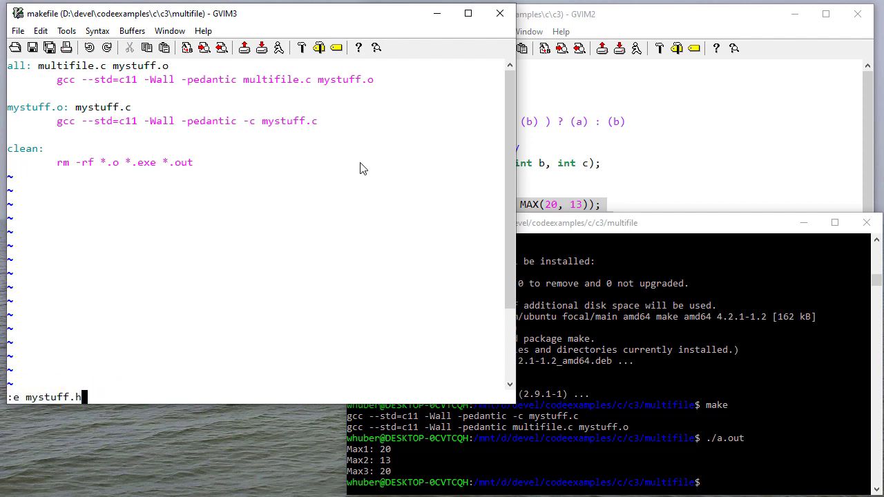
# Reopen mystuff.h and highlight the MYSTUFF_H include guard name
pyautogui.press('Return')
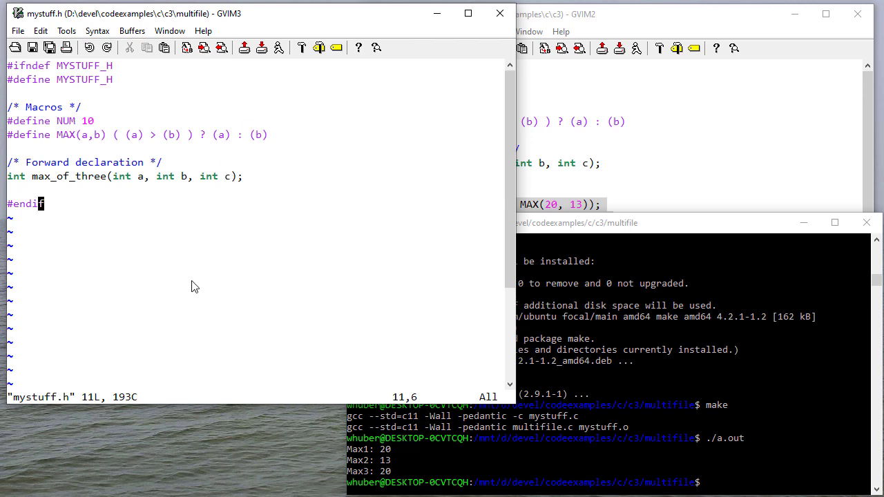
pyautogui.moveTo(104, 186)
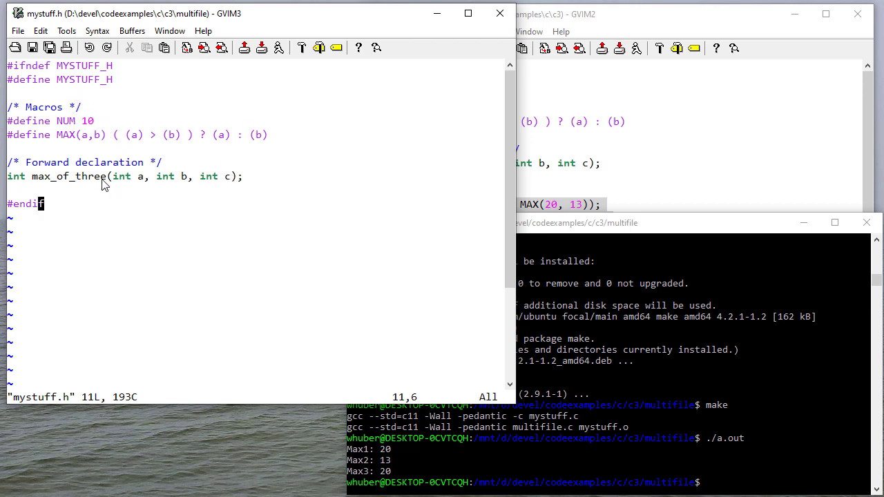
pyautogui.moveTo(104, 131)
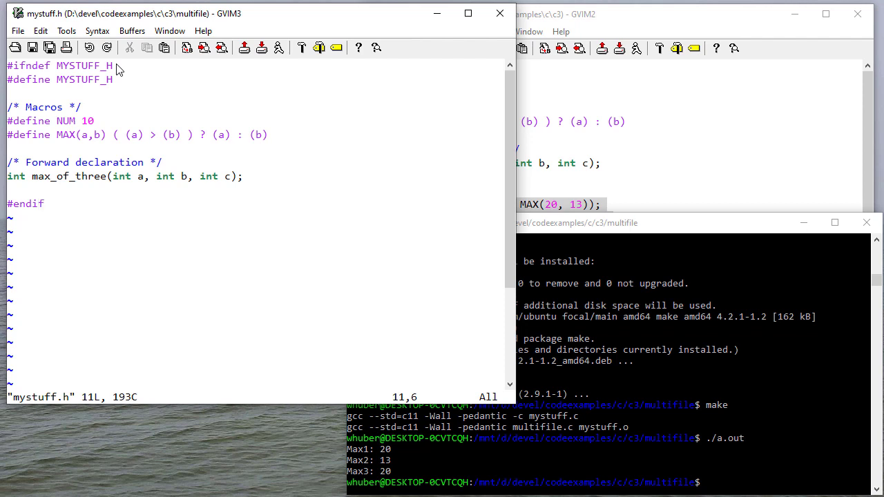
pyautogui.doubleClick(82, 65)
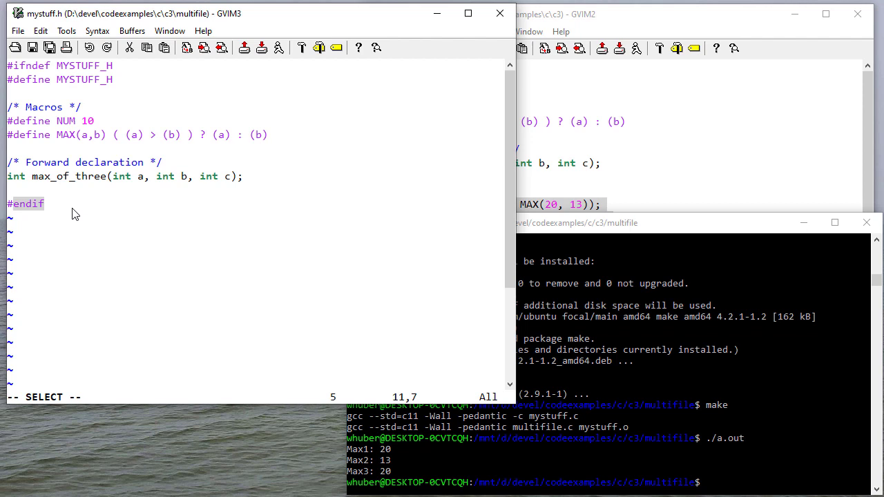
pyautogui.moveTo(88, 82)
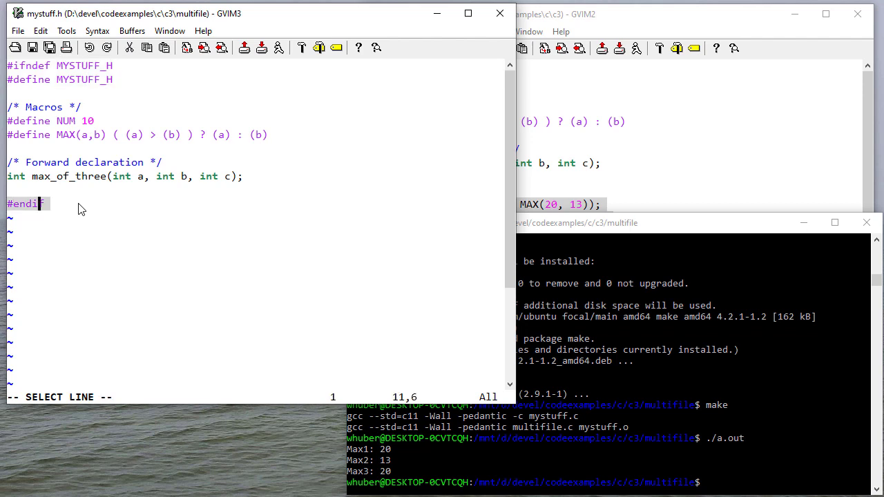
pyautogui.moveTo(92, 68)
pyautogui.write(':e mystuff.c')
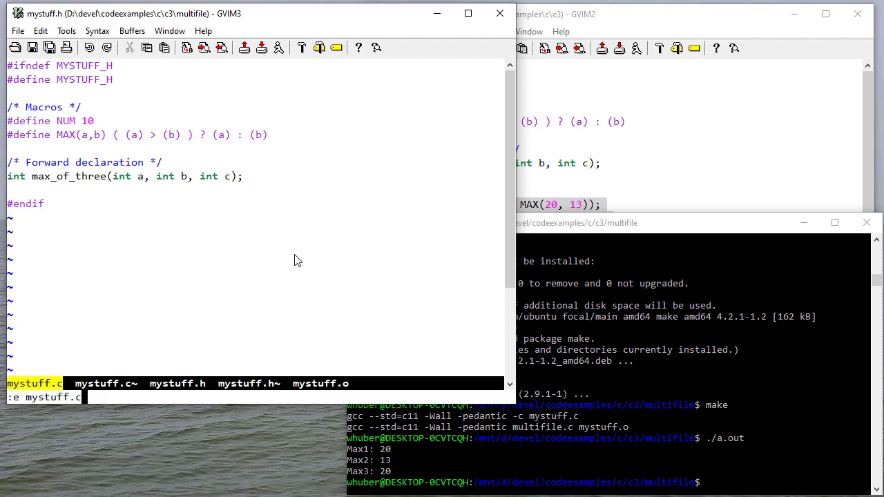
# Load mystuff.c to review its mystuff.h include and max_of_three definition
pyautogui.press('Return')
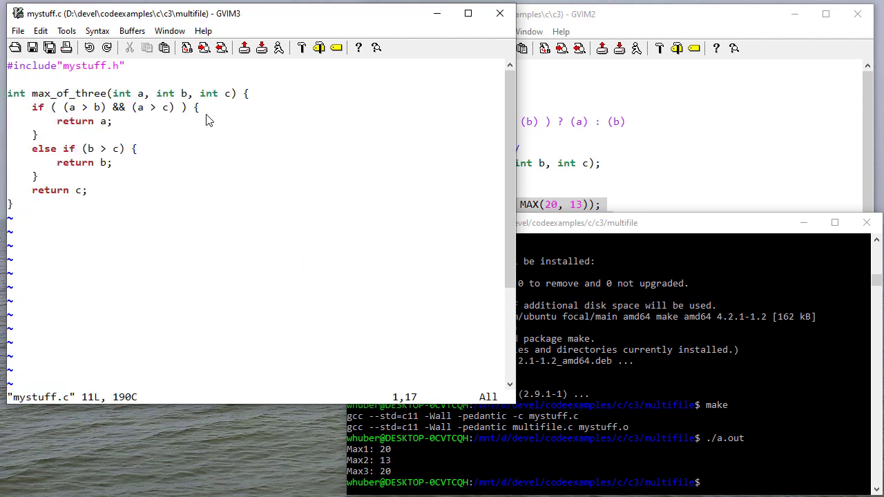
pyautogui.moveTo(153, 131)
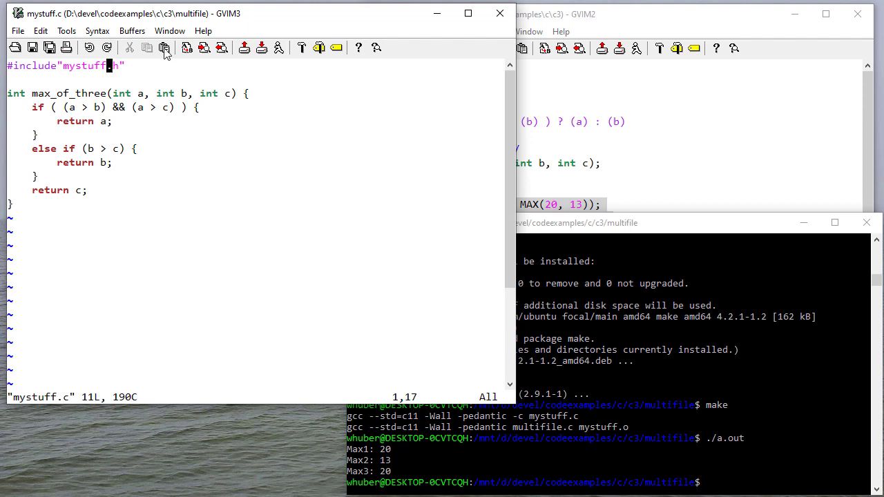
pyautogui.moveTo(290, 226)
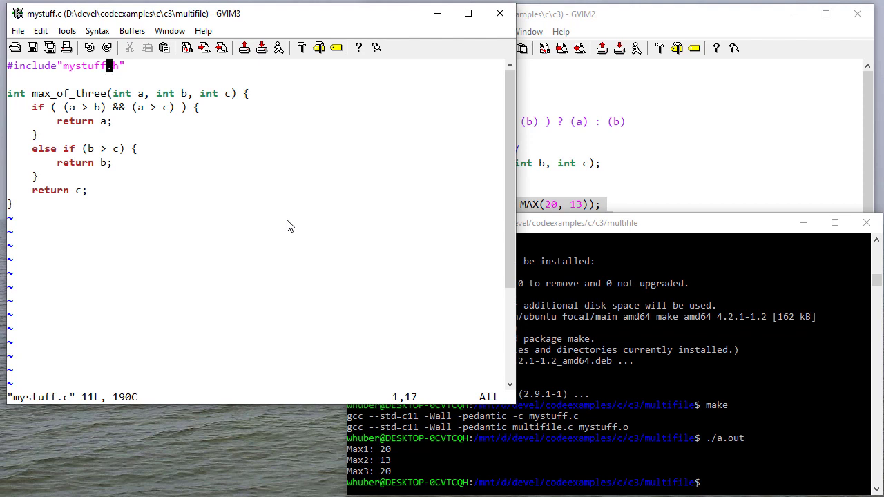
pyautogui.write(':e multifile.c')
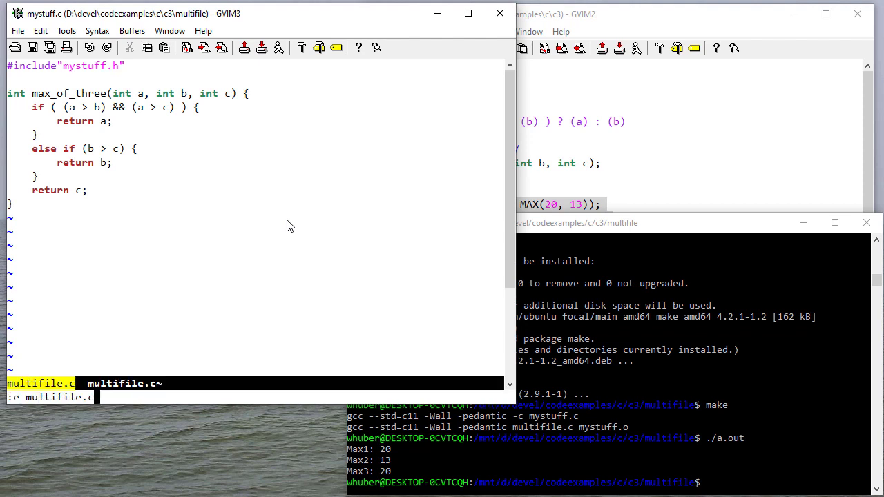
# Load multifile.c to review main and its three printf calls
pyautogui.press('Return')
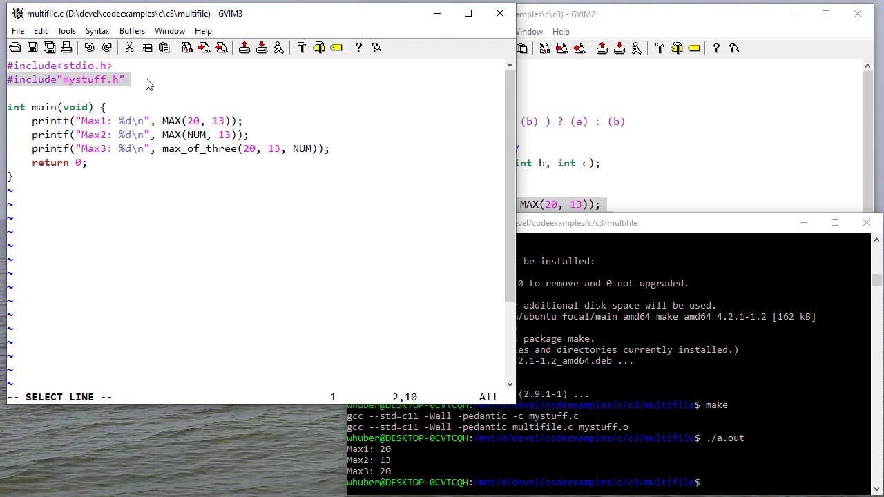
pyautogui.moveTo(201, 181)
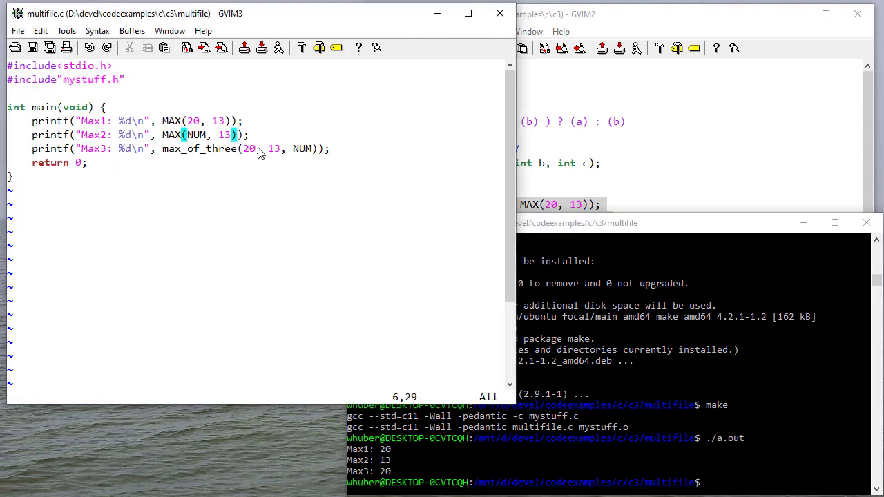
pyautogui.moveTo(127, 113)
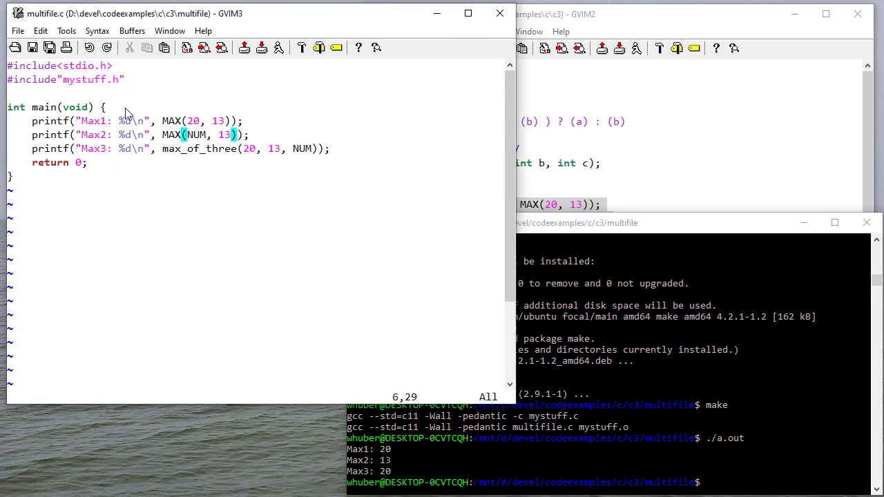